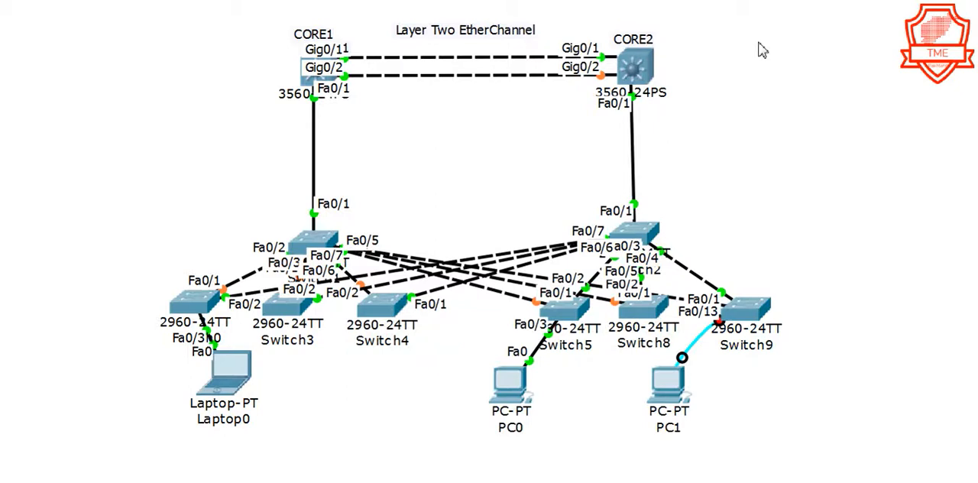
pyautogui.moveTo(378, 75)
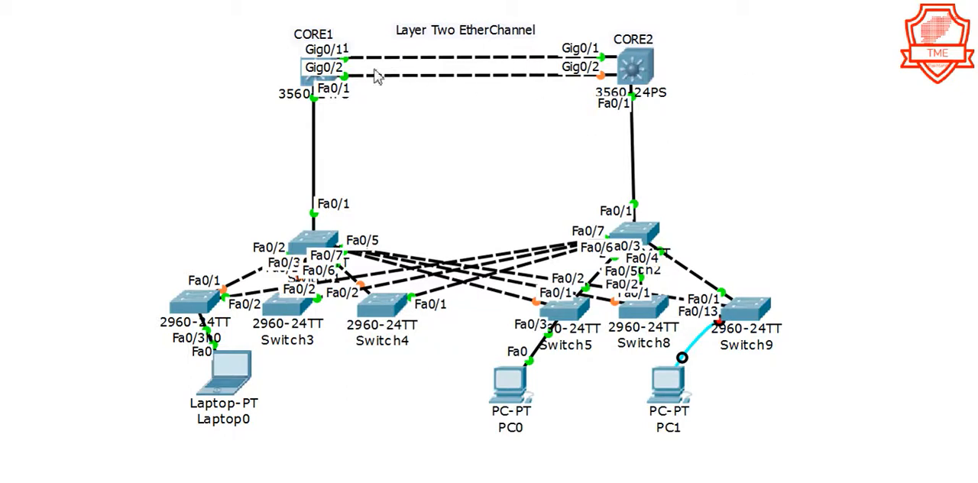
pyautogui.moveTo(553, 79)
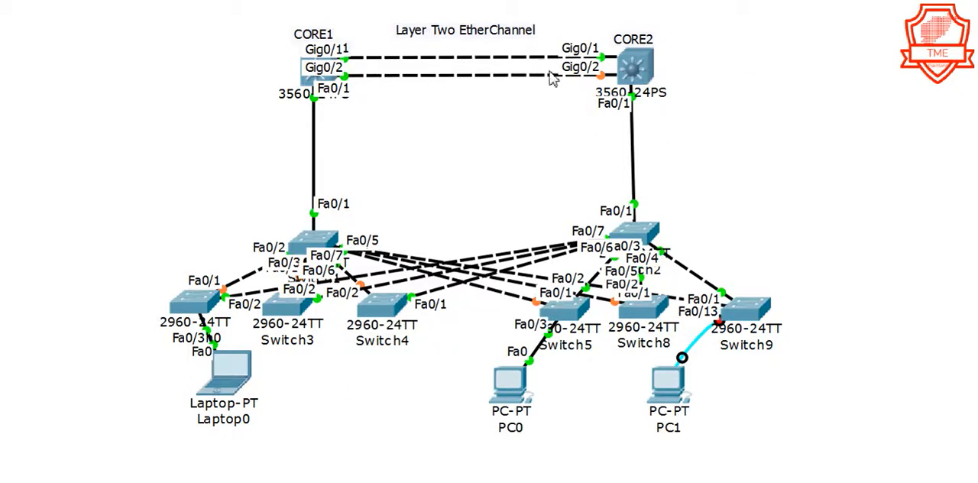
pyautogui.moveTo(578, 58)
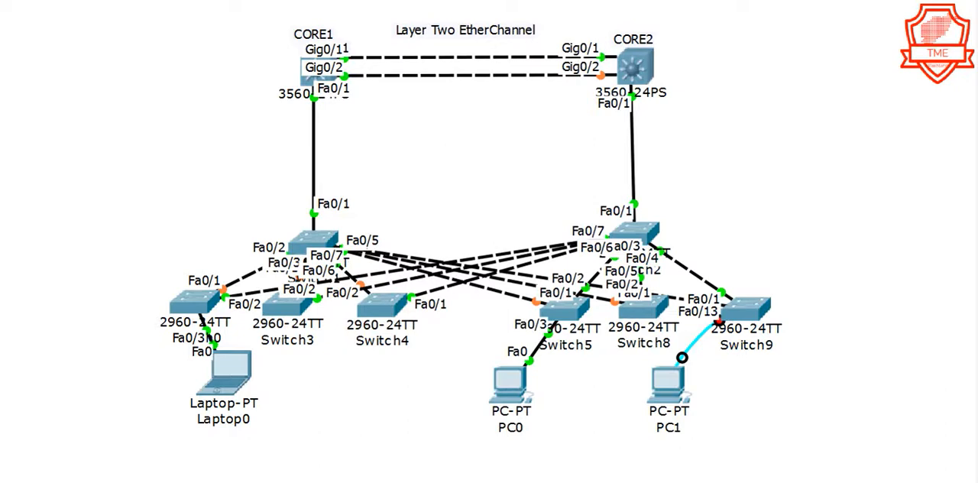
pyautogui.moveTo(945, 208)
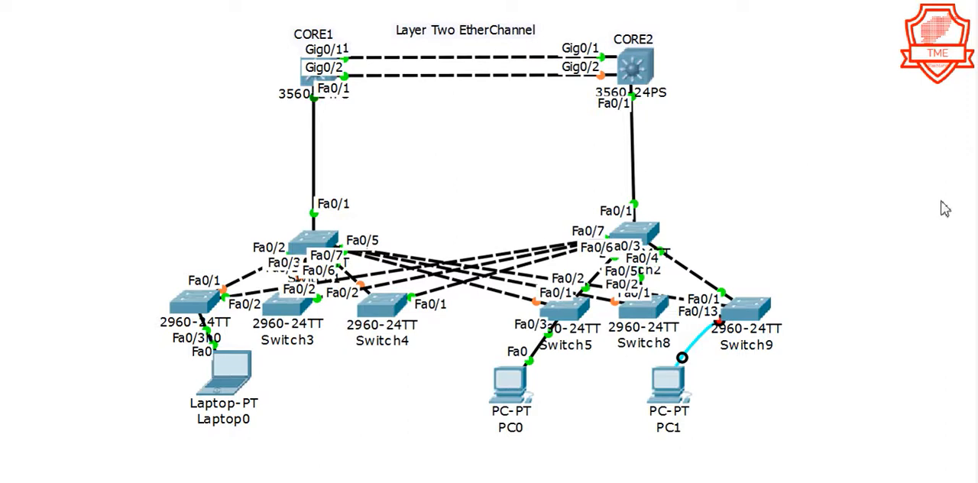
pyautogui.moveTo(880, 235)
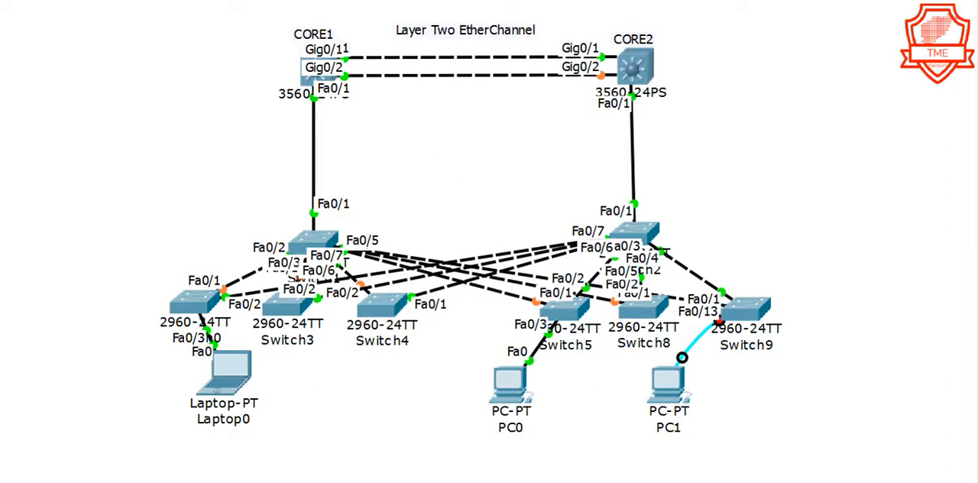
pyautogui.moveTo(367, 58)
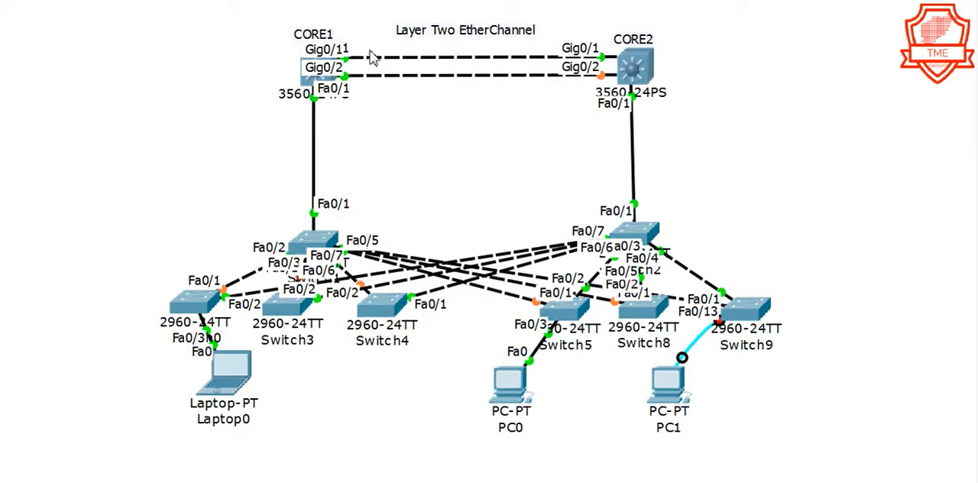
pyautogui.moveTo(512, 130)
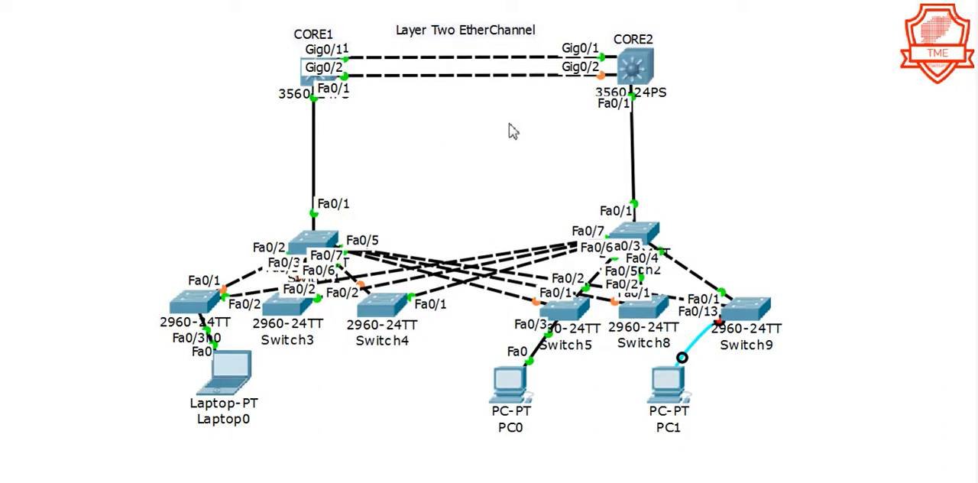
pyautogui.moveTo(539, 107)
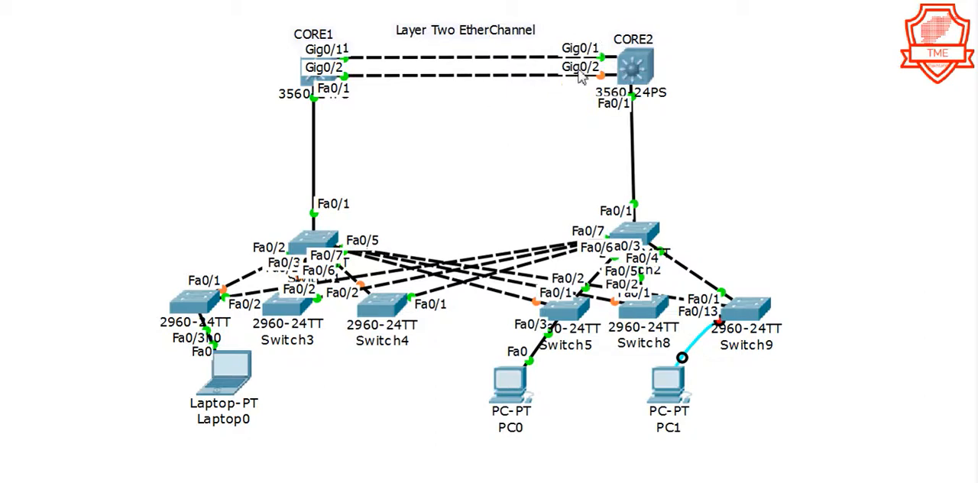
pyautogui.moveTo(558, 39)
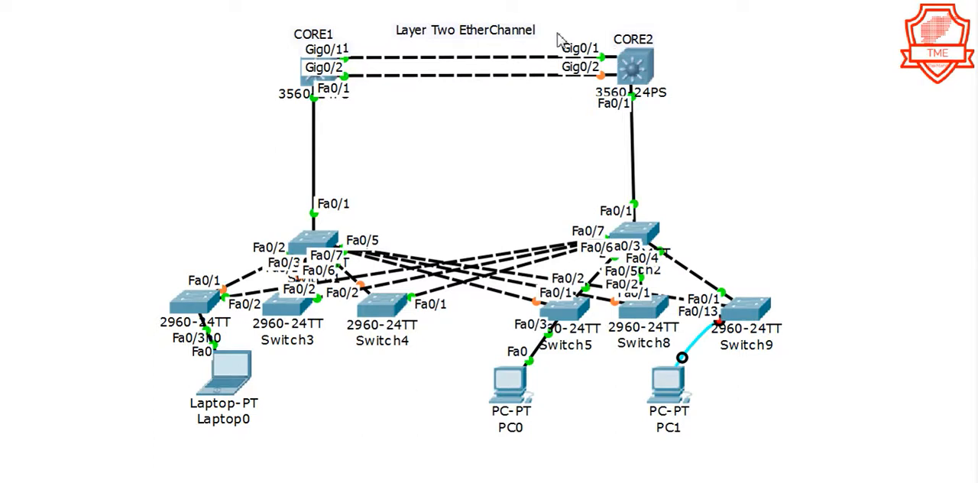
pyautogui.moveTo(572, 75)
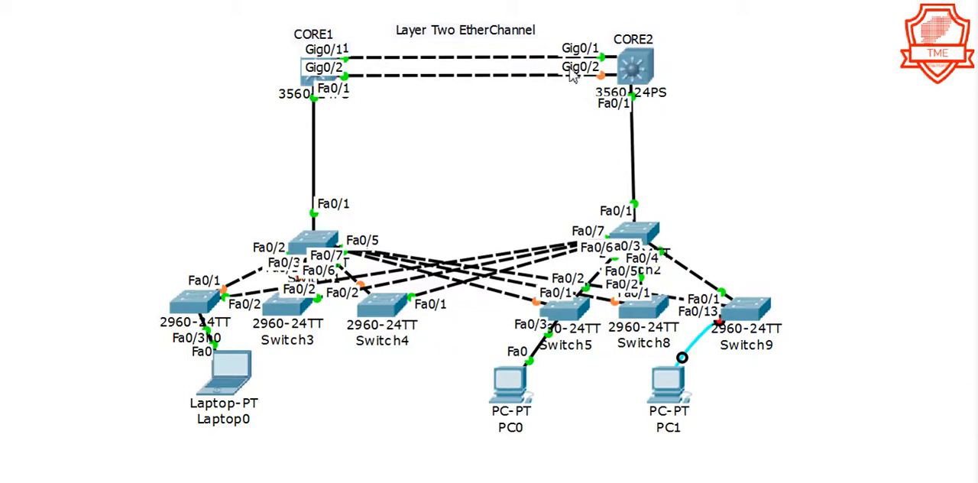
pyautogui.moveTo(545, 123)
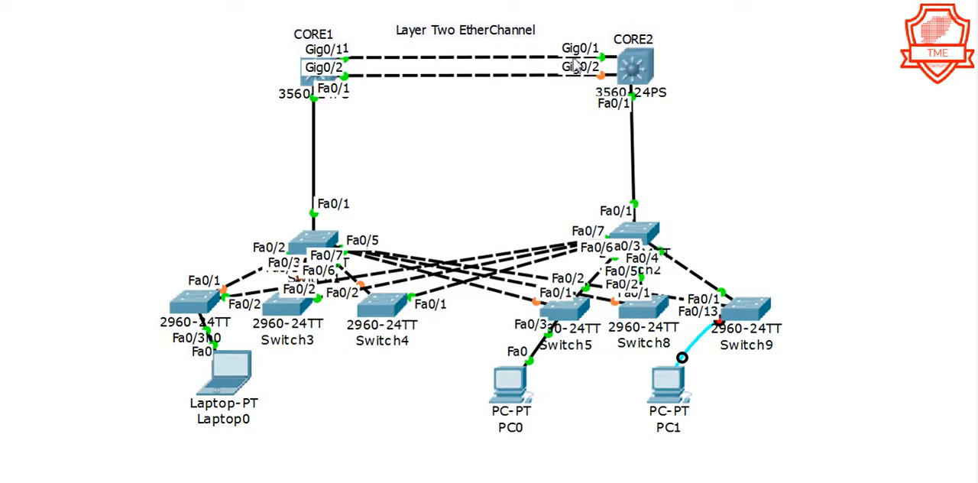
pyautogui.moveTo(474, 146)
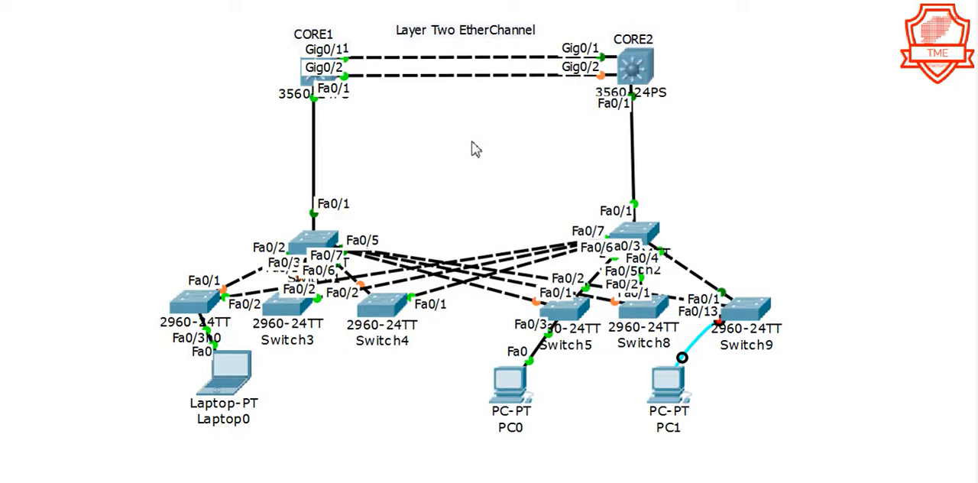
# Open the CORE1 switch's device window at its command-line interface.
pyautogui.click(312, 67)
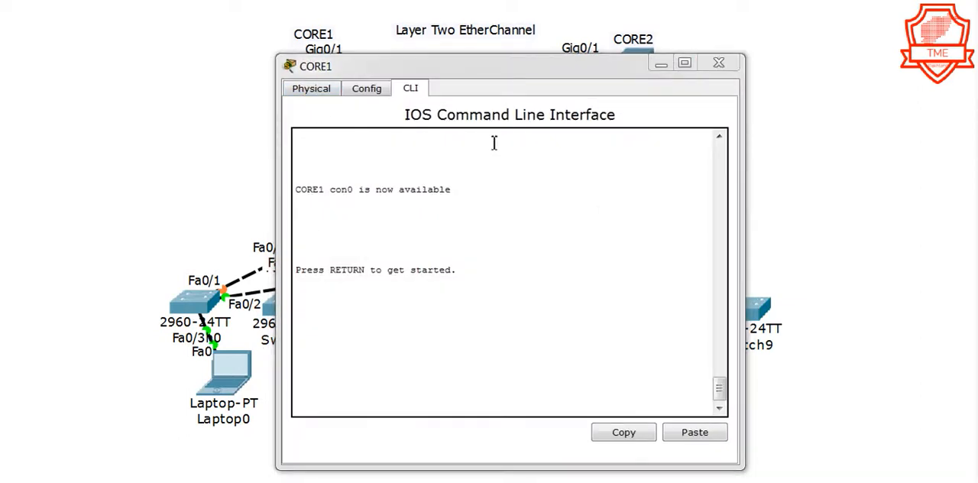
# Enter privileged mode on CORE1 with enable, moving its window aside to reveal CORE2.
pyautogui.press('Return')
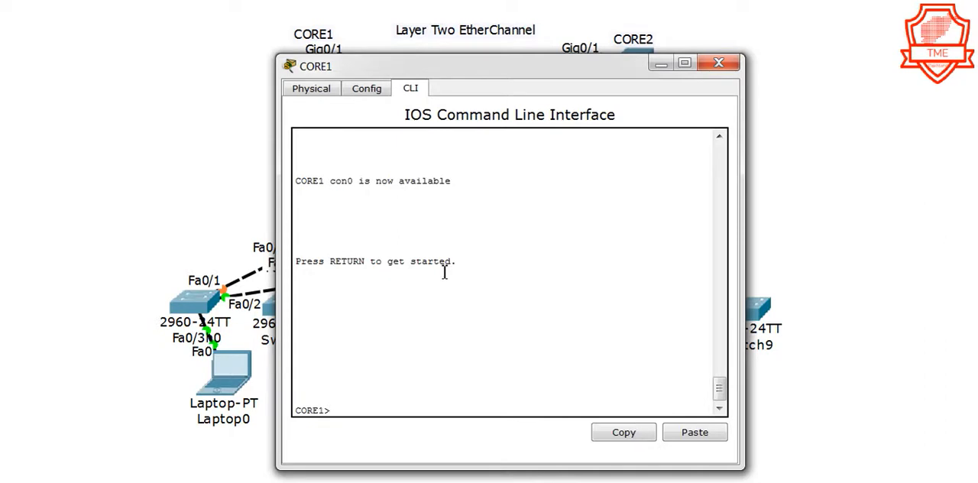
pyautogui.write('ena')
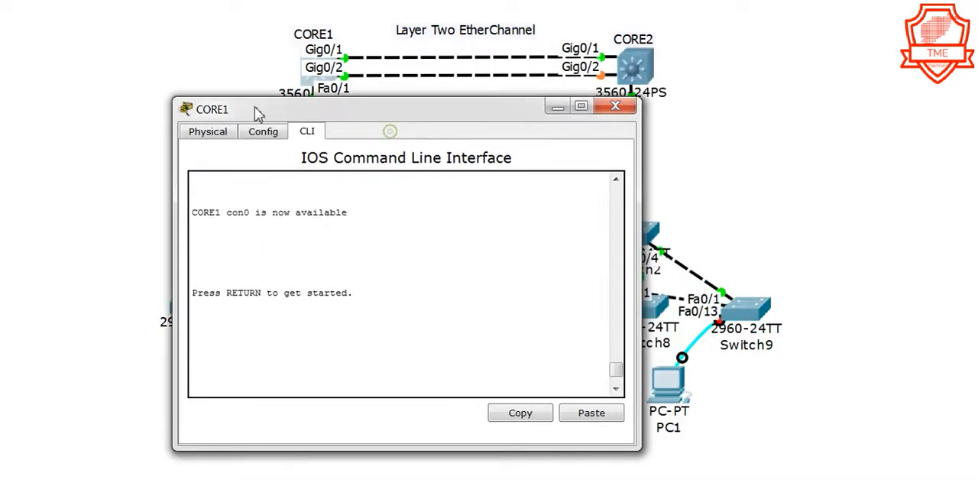
pyautogui.moveTo(211, 110); pyautogui.dragTo(92, 89)
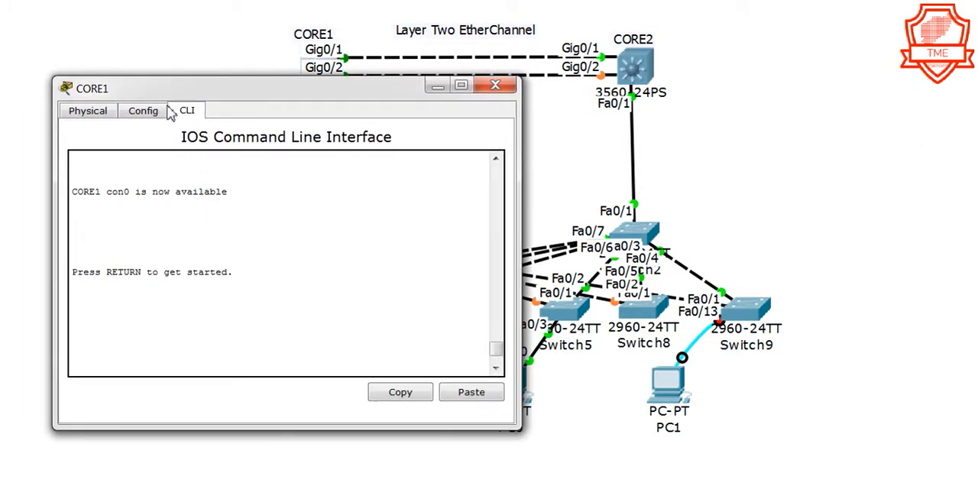
pyautogui.write('ena')
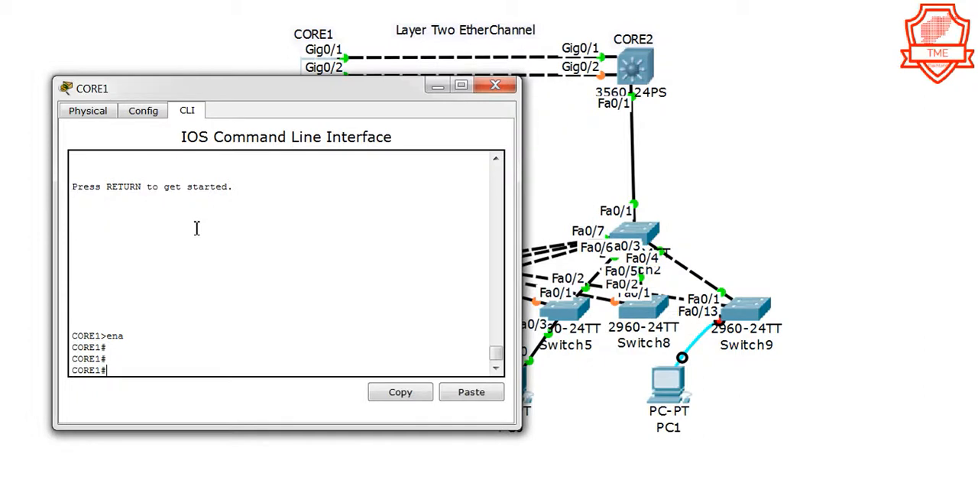
# Display CORE1's trunk status for Gig0/1, Gig0/2 and its VLAN table with show commands.
pyautogui.write('show')
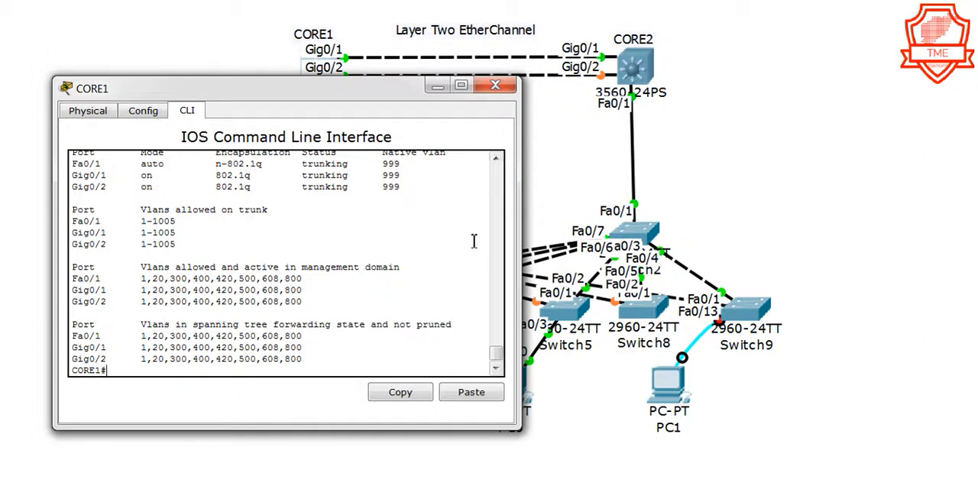
pyautogui.moveTo(309, 431)
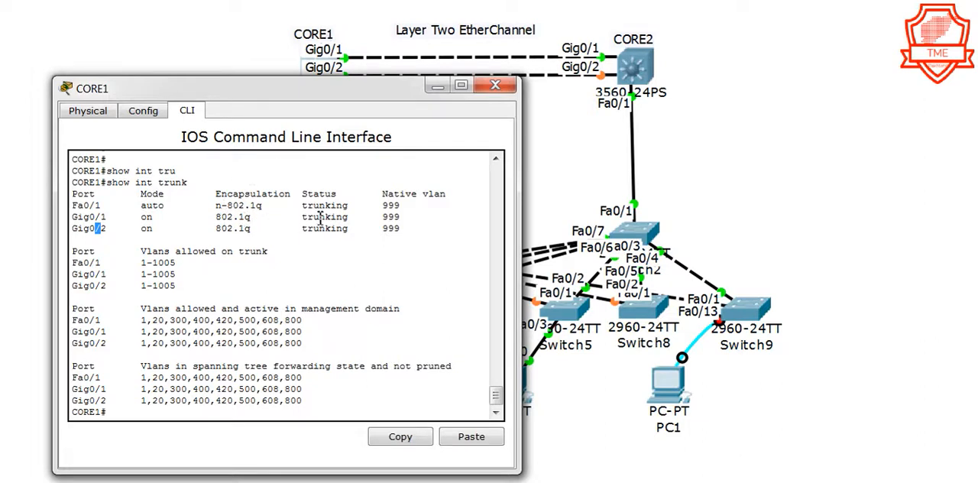
pyautogui.doubleClick(324, 217)
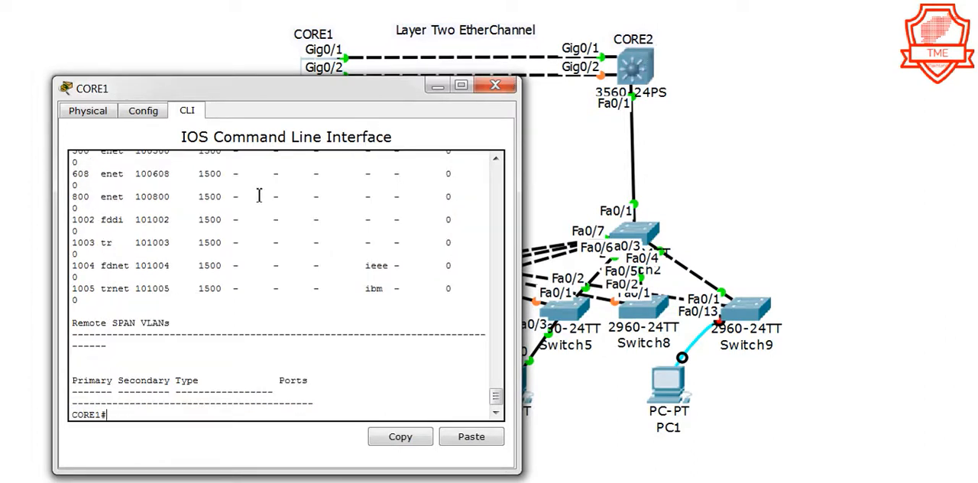
pyautogui.moveTo(351, 266)
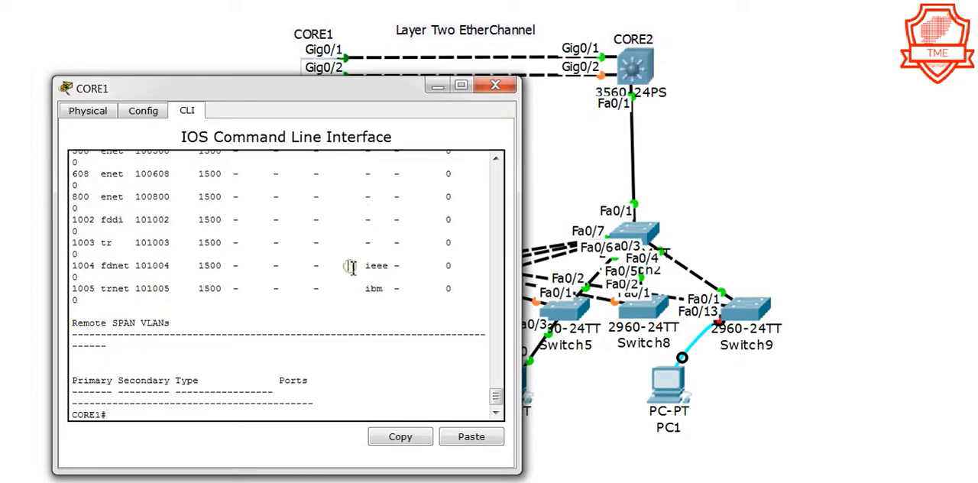
pyautogui.write('show')
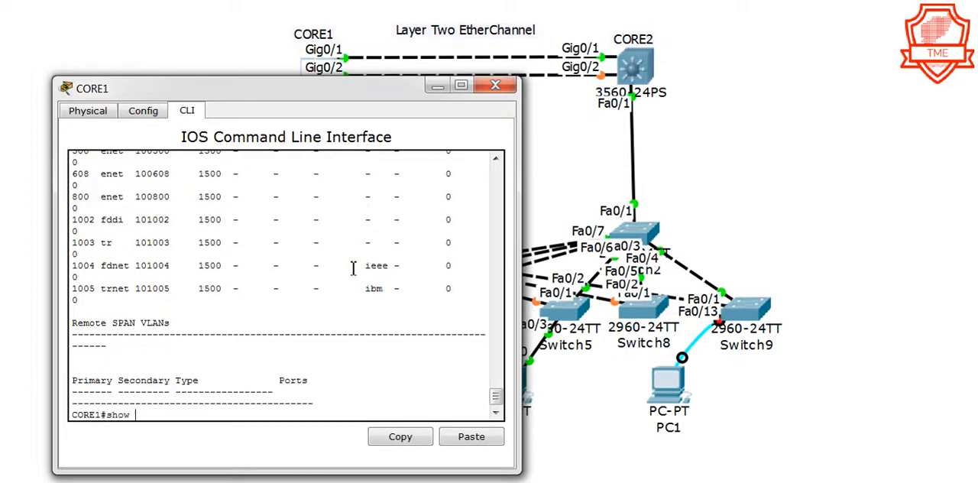
# Display CORE1's spanning-tree output with per-VLAN bridge IDs and port roles.
pyautogui.write('show spanning-tree')
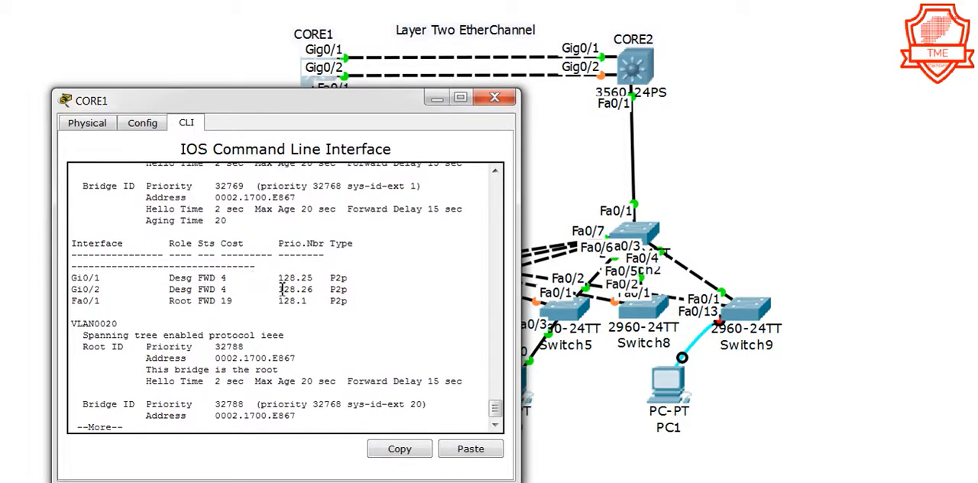
pyautogui.moveTo(114, 127)
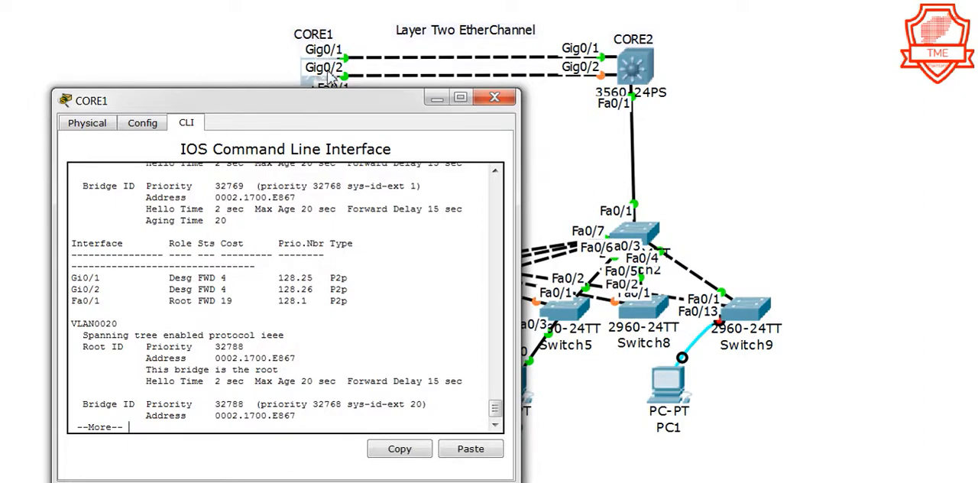
pyautogui.moveTo(558, 64)
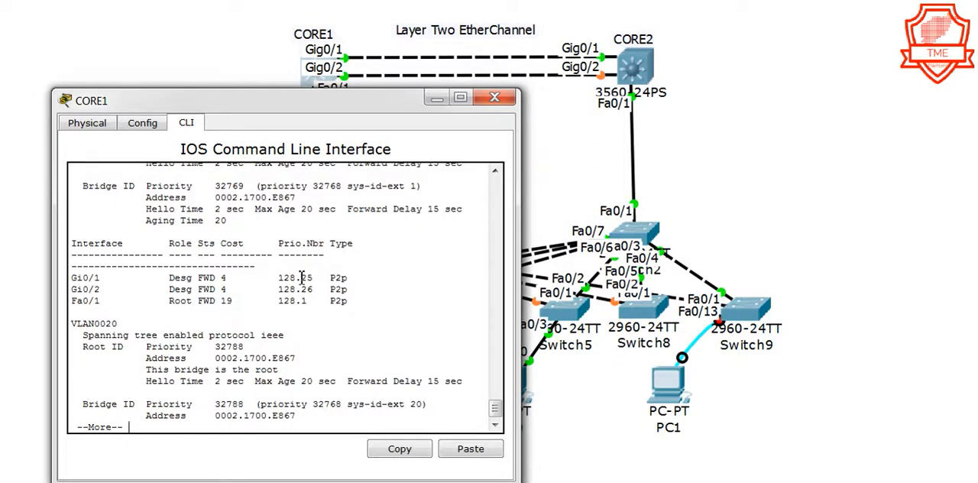
pyautogui.moveTo(260, 277)
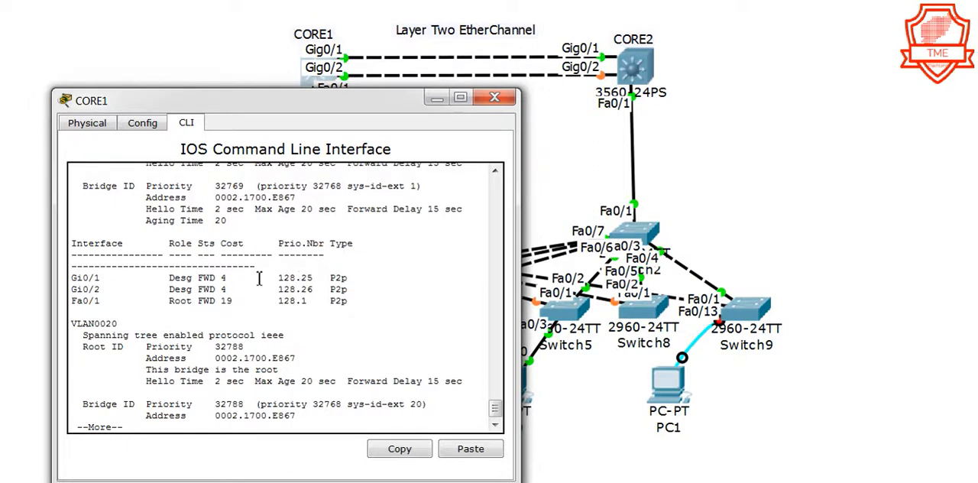
pyautogui.moveTo(309, 345)
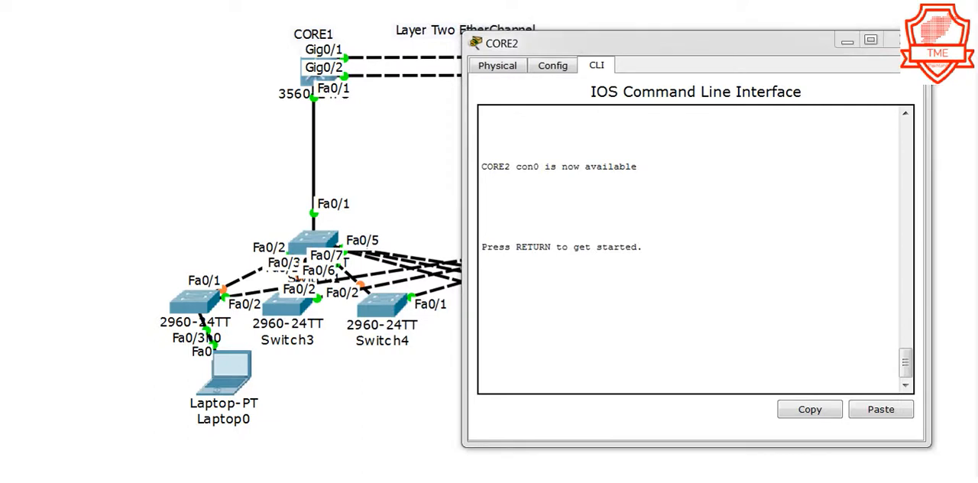
# Start CORE2's console session and review its trunk table, highlighting the native VLAN.
pyautogui.press('enter')
pyautogui.write('show int trunk')
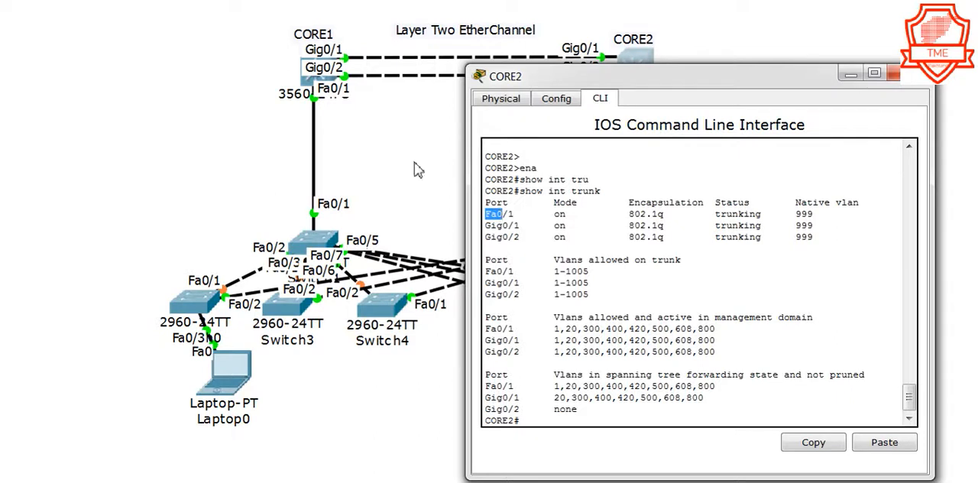
pyautogui.moveTo(329, 237)
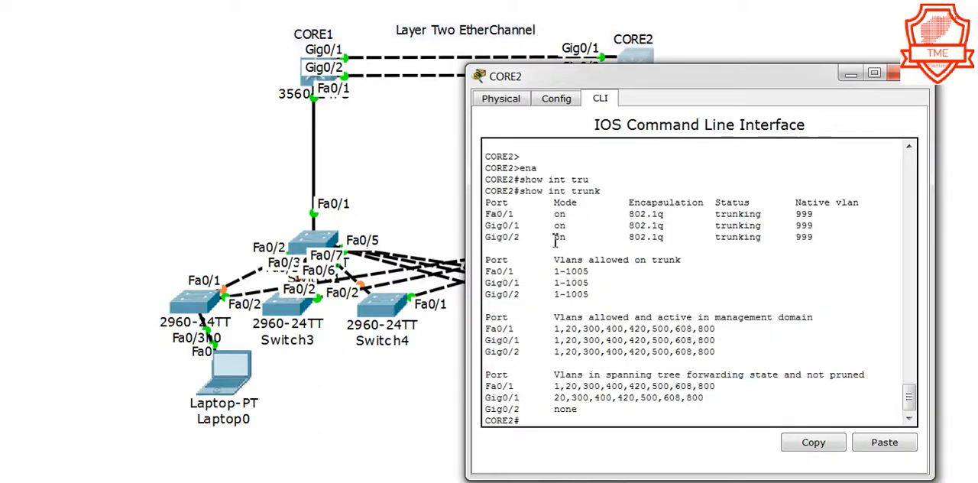
pyautogui.doubleClick(497, 214)
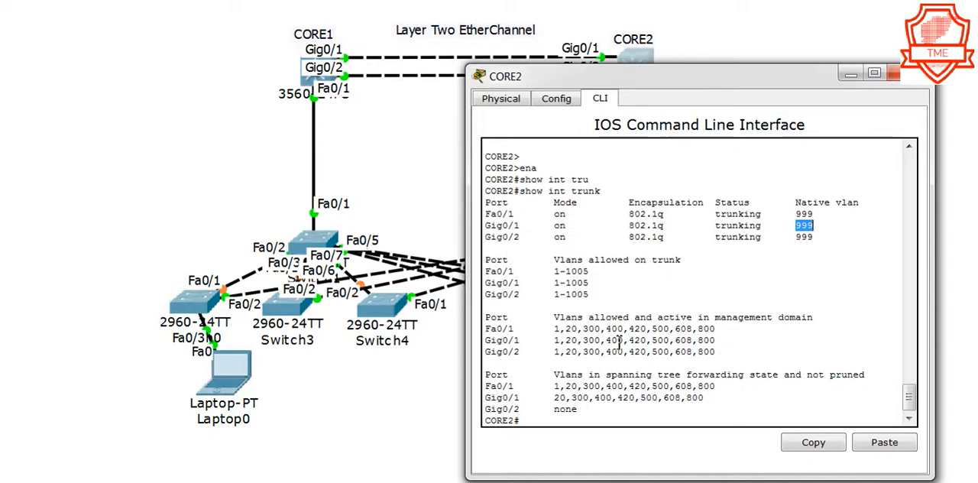
pyautogui.moveTo(599, 272)
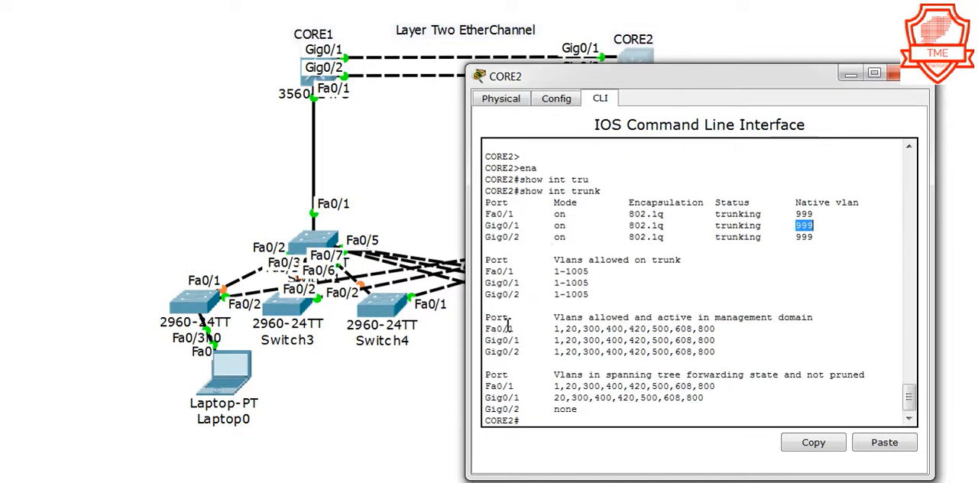
pyautogui.moveTo(519, 338)
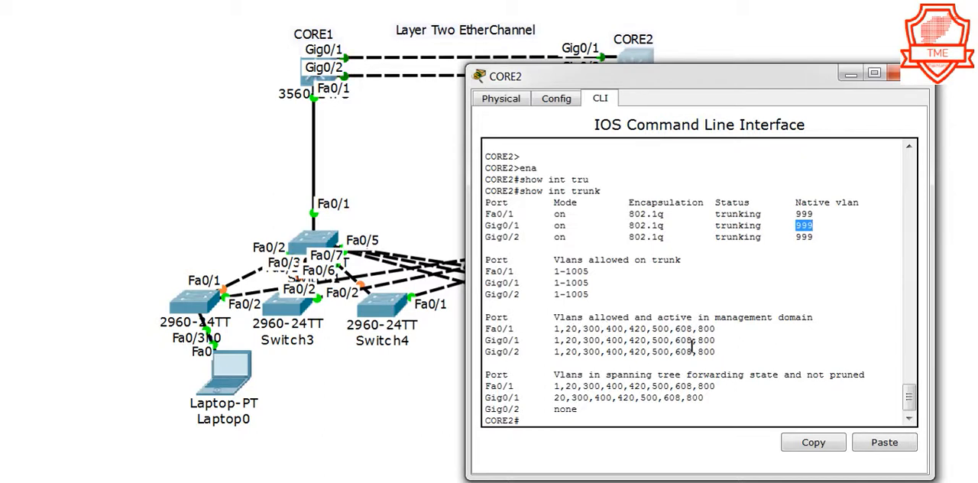
pyautogui.moveTo(642, 373)
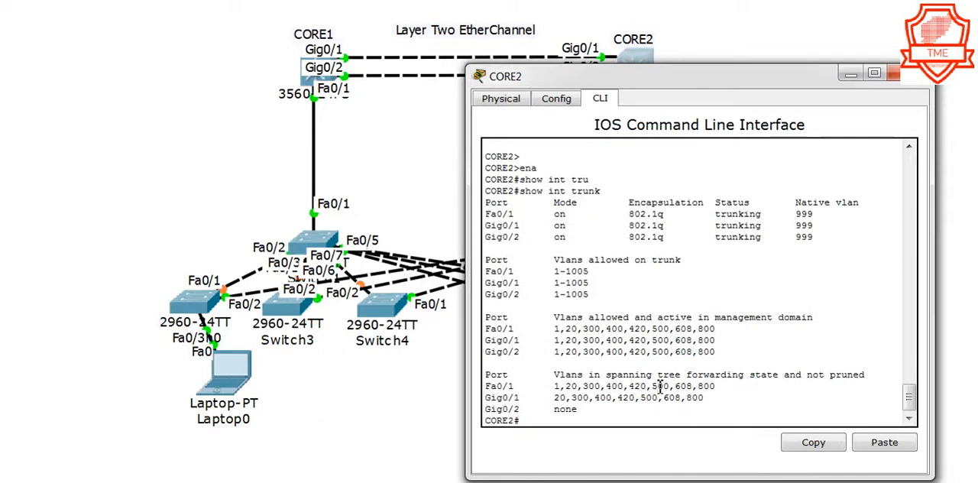
# Display CORE2's VLAN list and spanning-tree roles showing Gig0/2 as blocked alternate port.
pyautogui.write('show vlan')
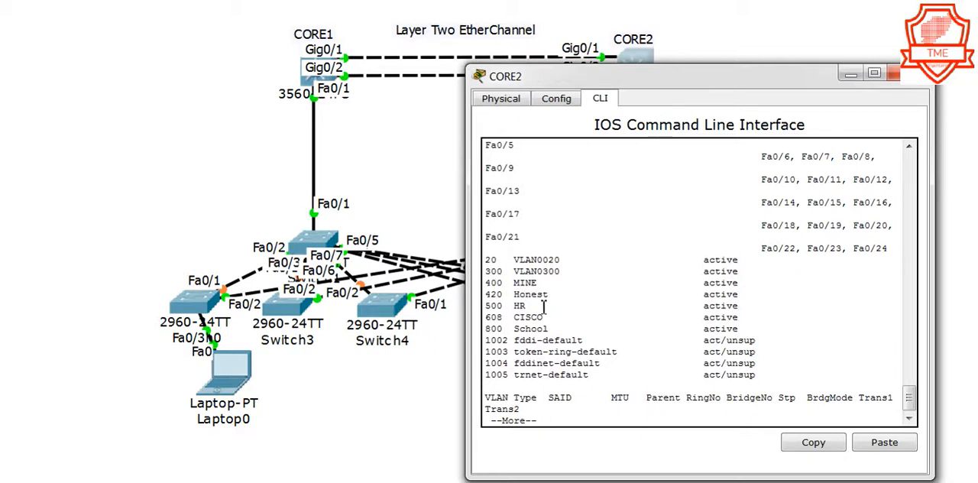
pyautogui.press('space')
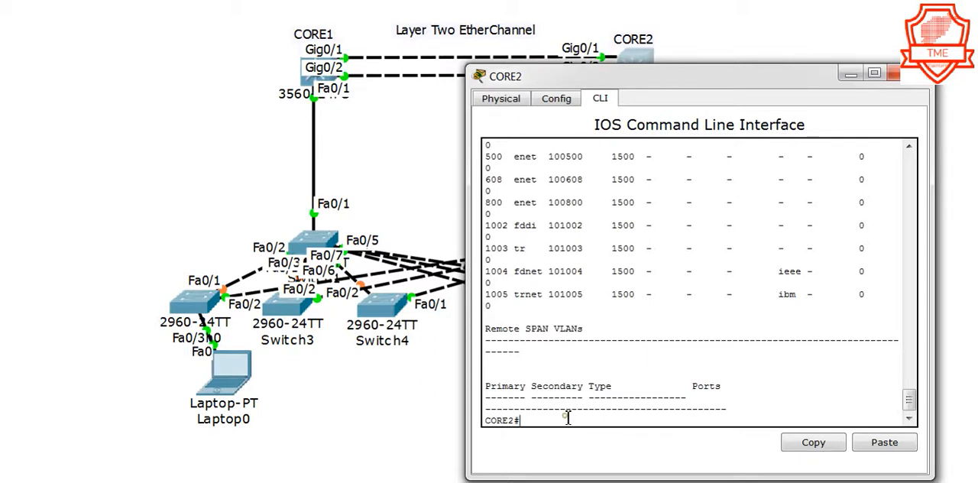
pyautogui.write('show span')
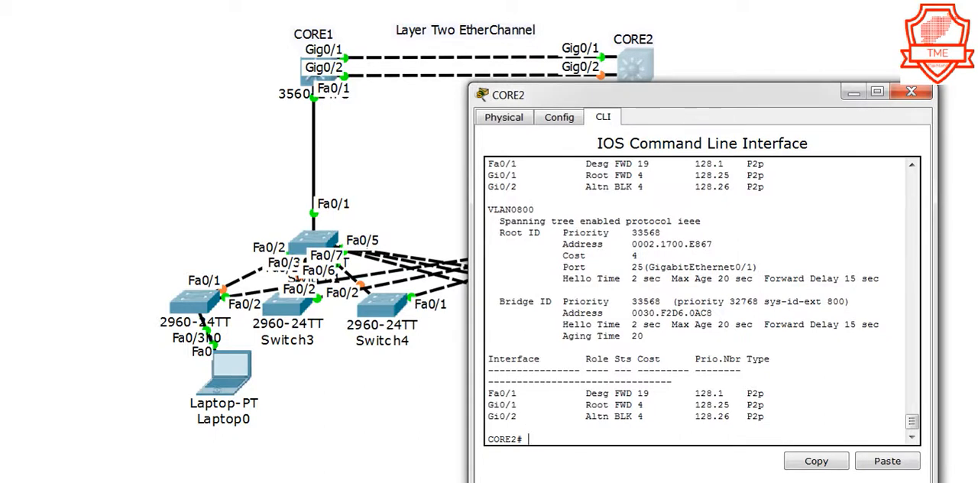
pyautogui.click(911, 92)
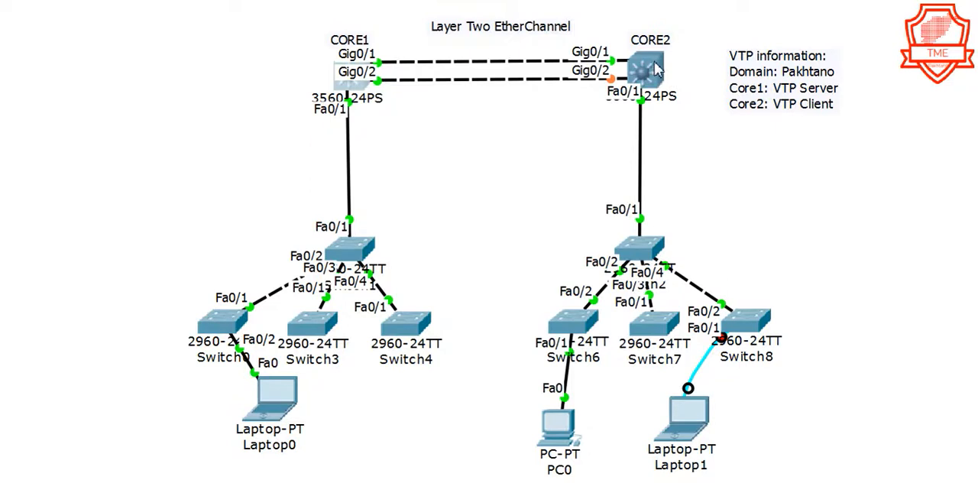
# Redisplay CORE2's spanning-tree status confirming Gig0/2 blocking, then enter global configuration mode.
pyautogui.click(648, 67)
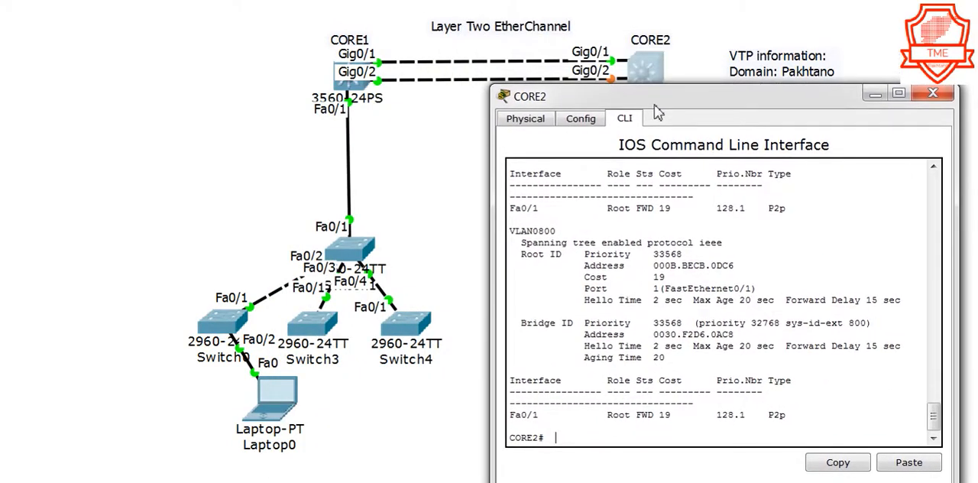
pyautogui.moveTo(609, 85)
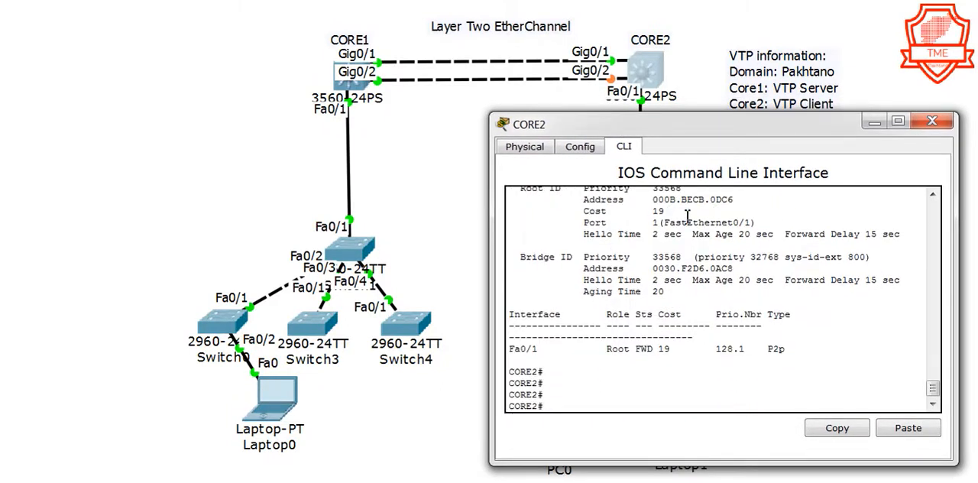
pyautogui.write('spa')
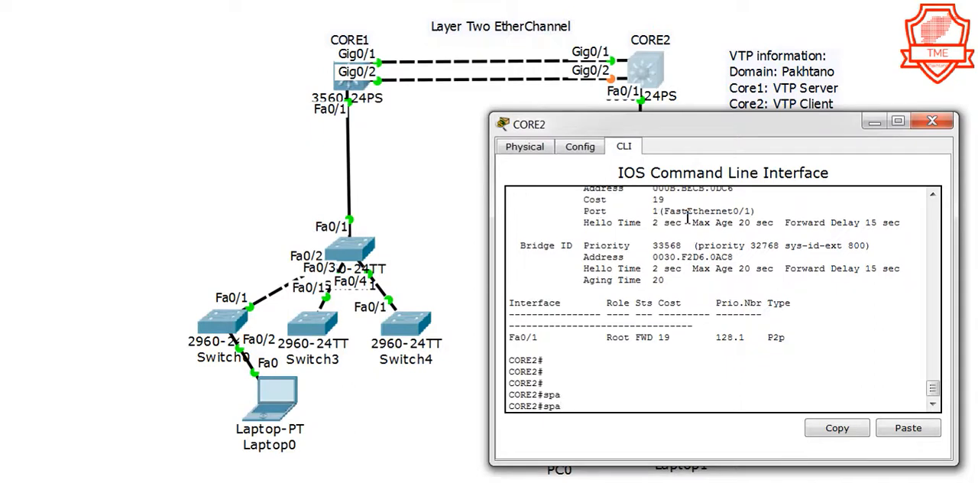
pyautogui.write('nn')
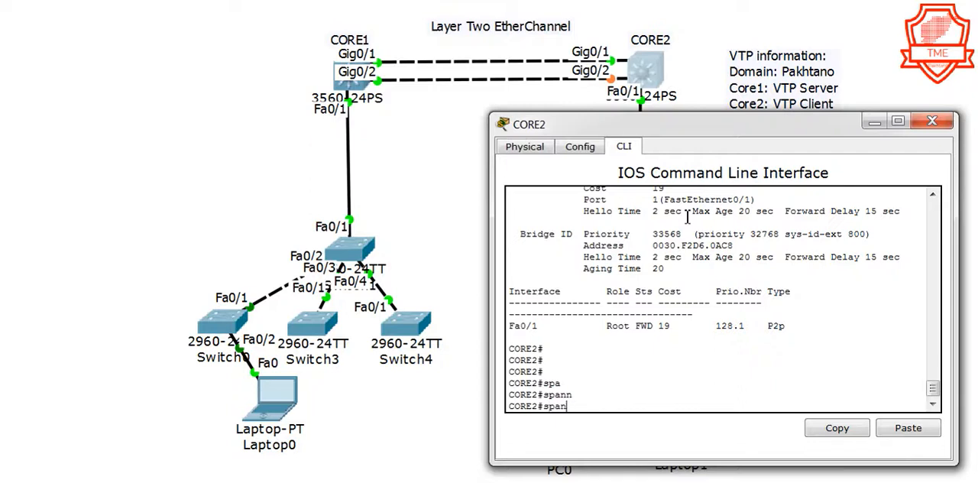
pyautogui.write('show s')
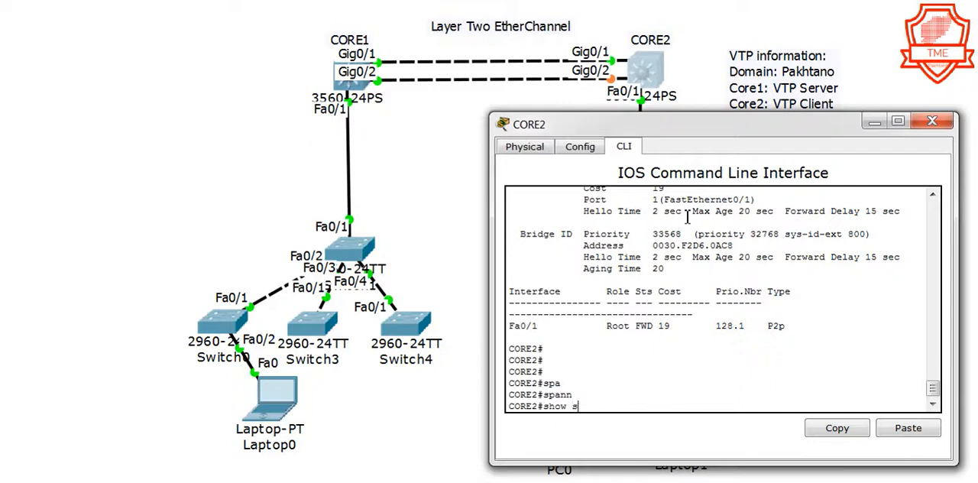
pyautogui.write('how spanning-tree')
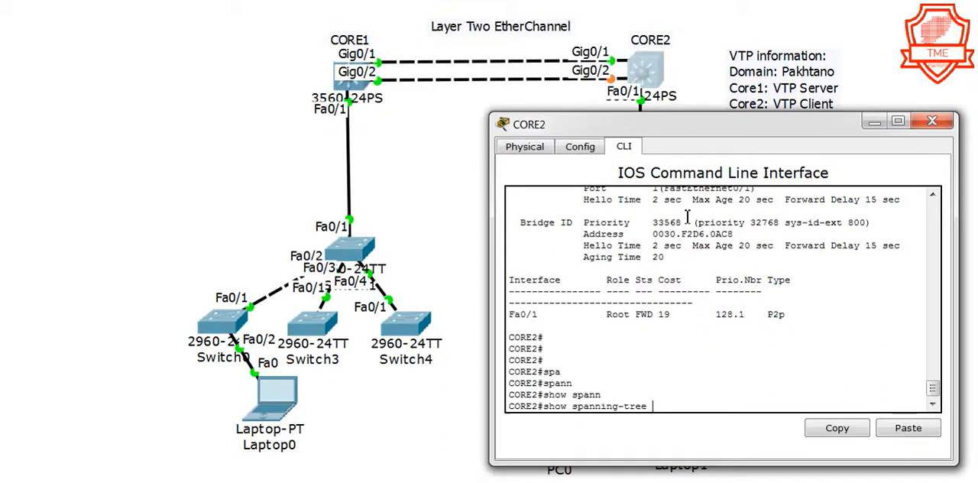
pyautogui.press('enter')
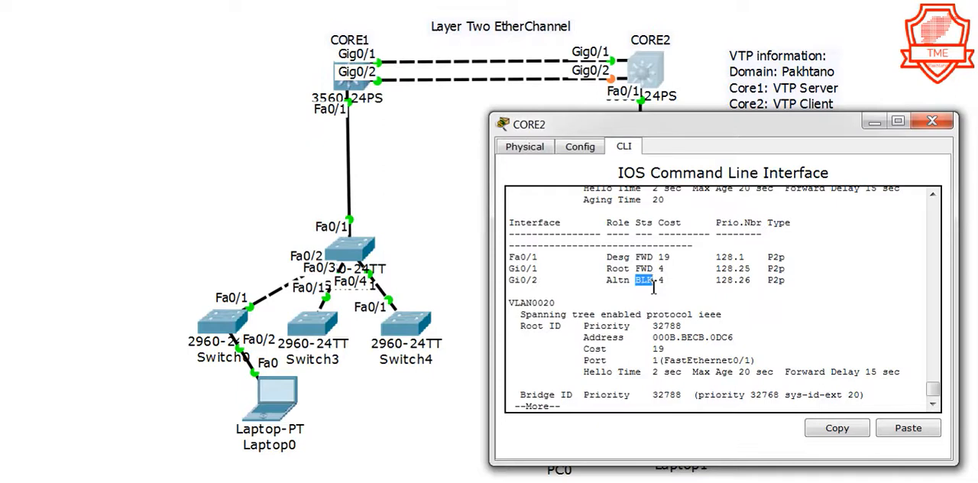
pyautogui.moveTo(688, 314)
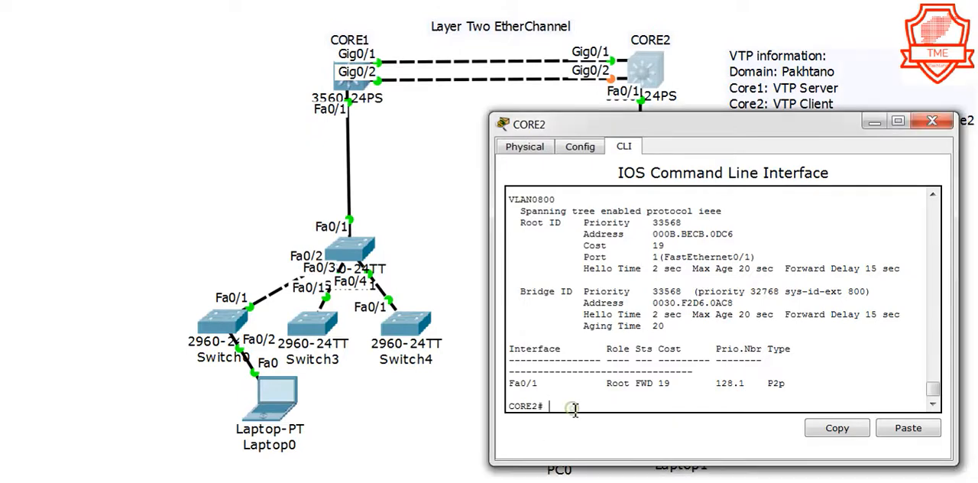
pyautogui.write('config t')
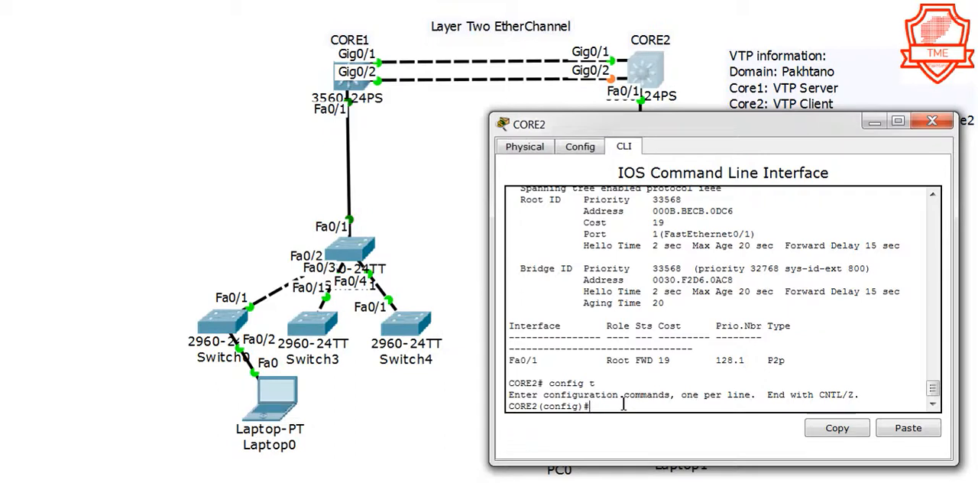
# Select the interface range Gig0/1–0/2 on CORE2 for configuration.
pyautogui.write('interface range g')
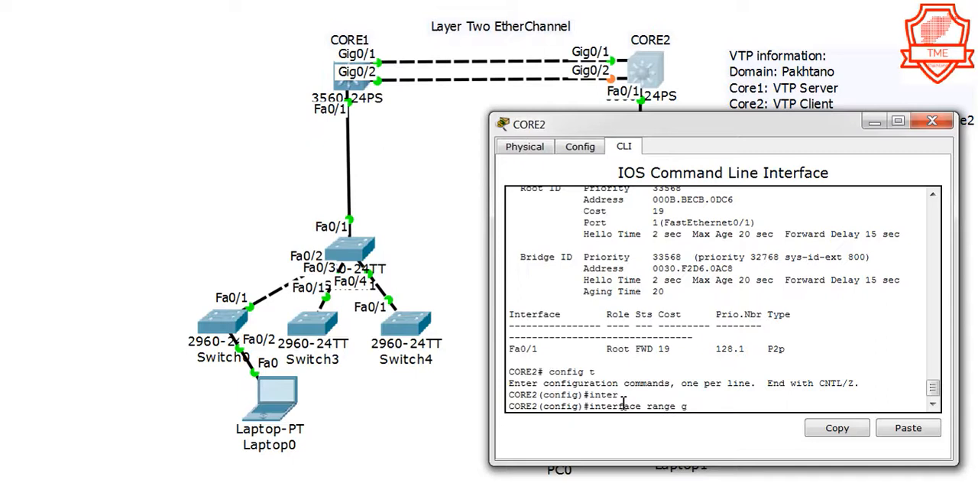
pyautogui.write('ig01/ - 2')
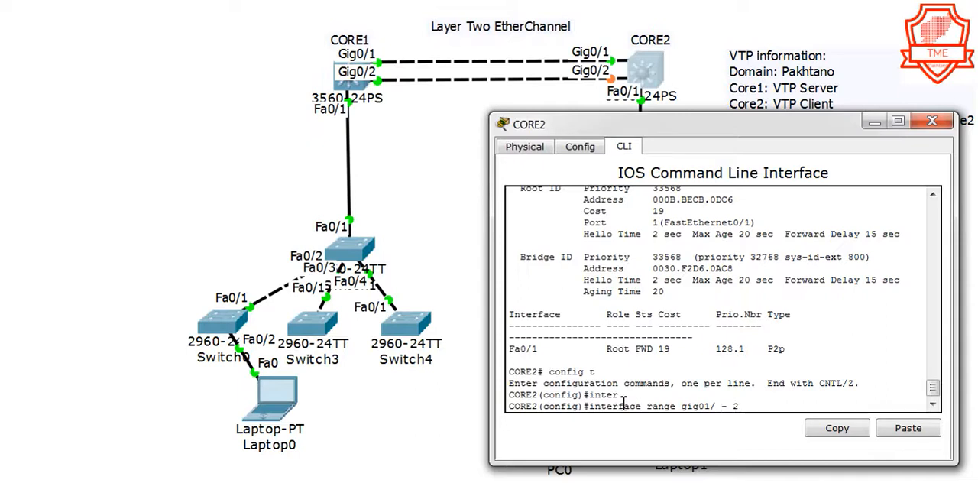
pyautogui.press('BackSpace')
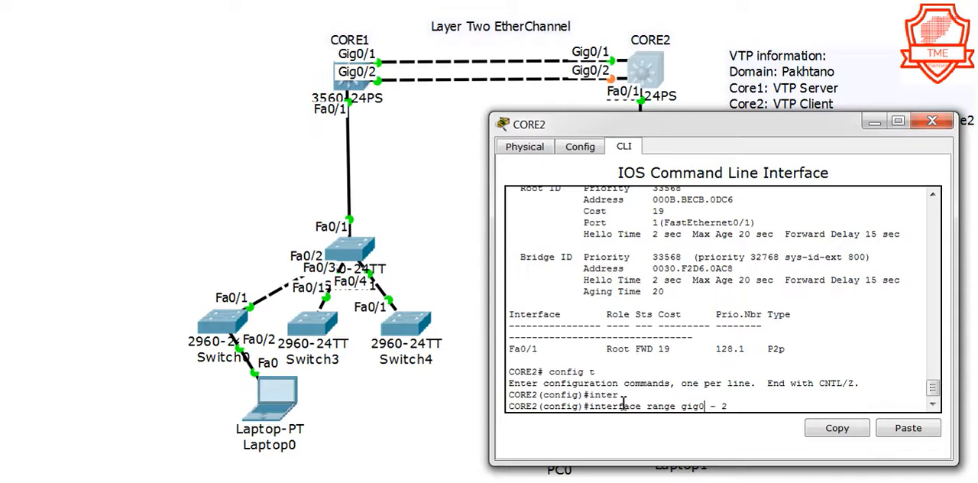
pyautogui.write('/1')
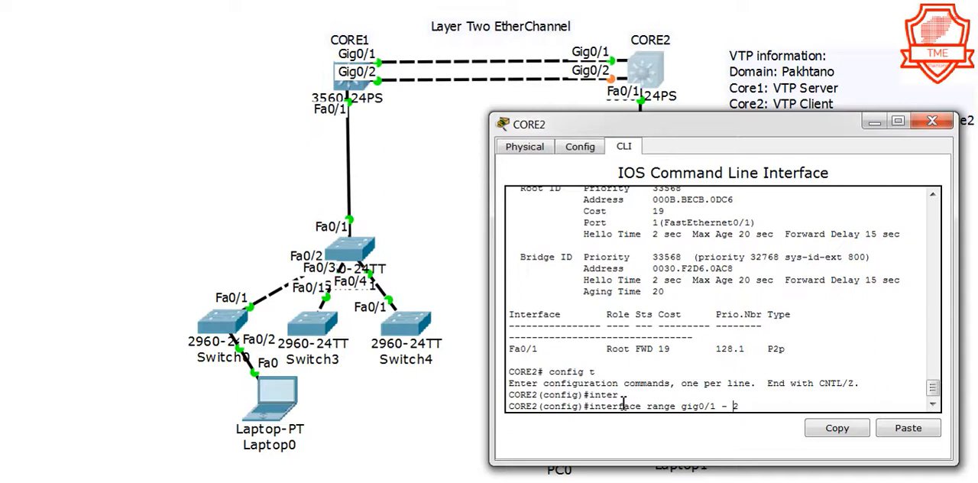
pyautogui.press('enter')
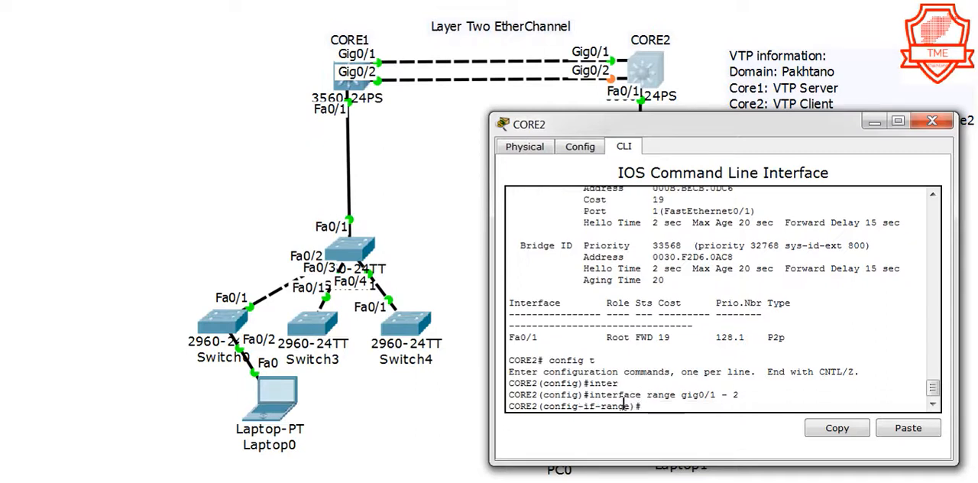
# Compose channel-group 10 on the range, checking mode options with ? and choosing desirable.
pyautogui.write('chan')
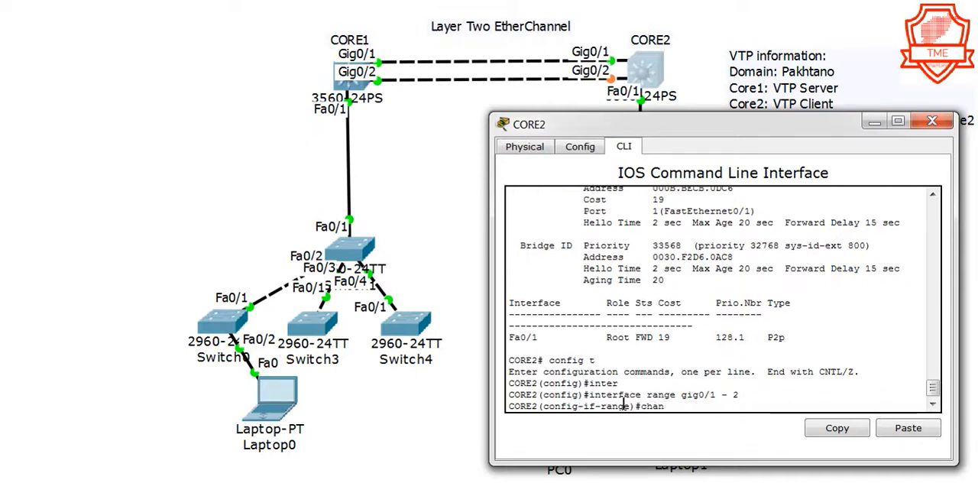
pyautogui.write('chann')
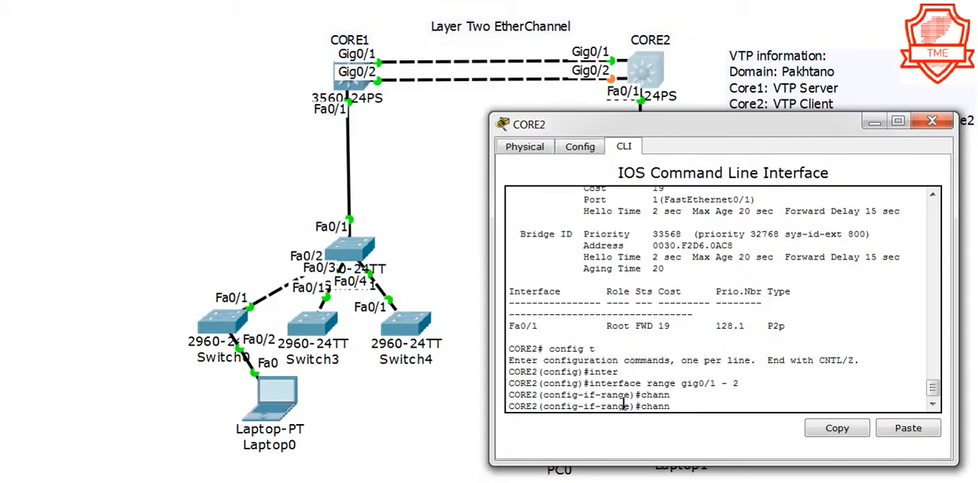
pyautogui.write('el-grou')
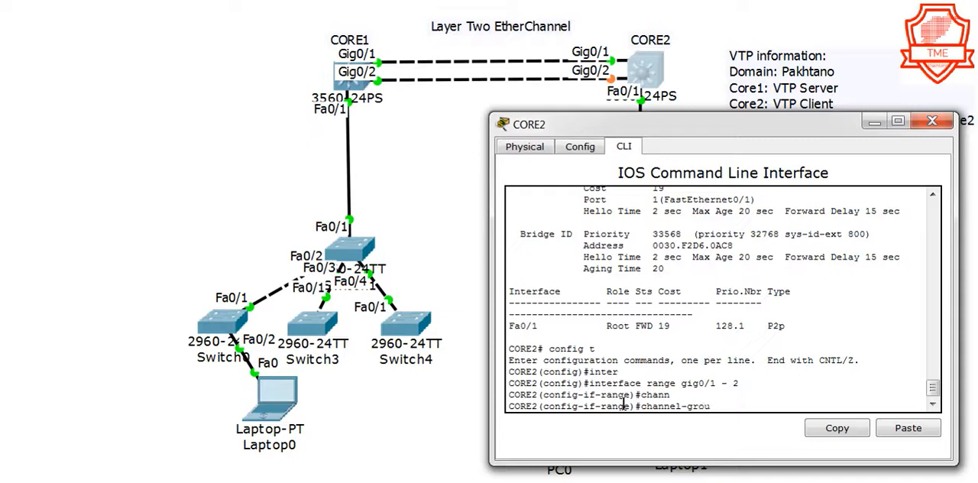
pyautogui.write('p')
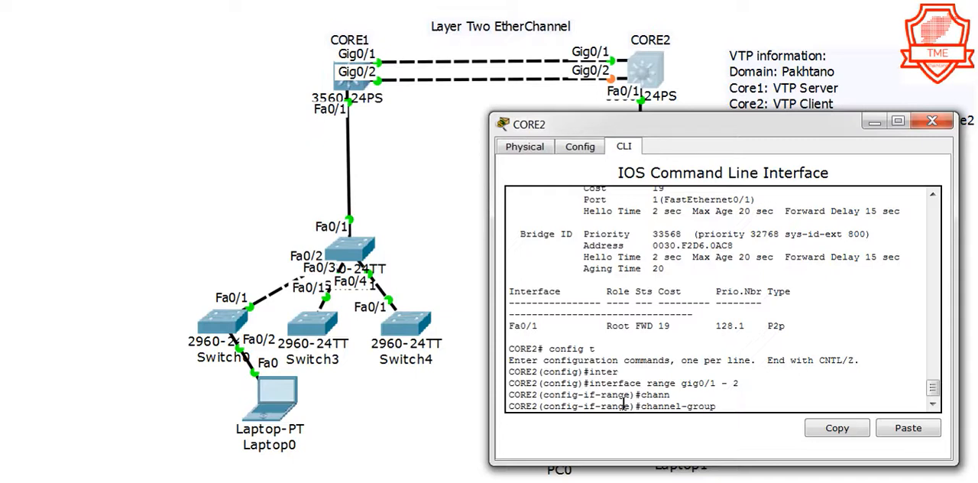
pyautogui.write('1')
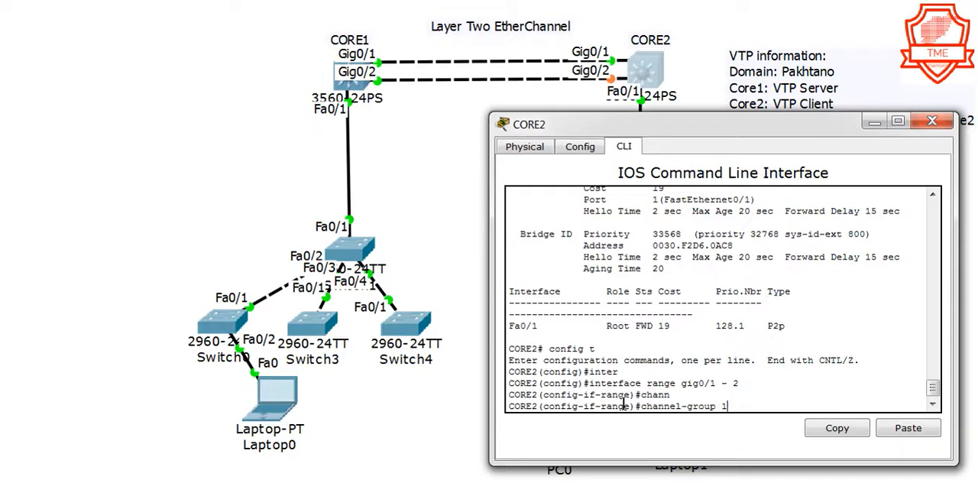
pyautogui.write('0')
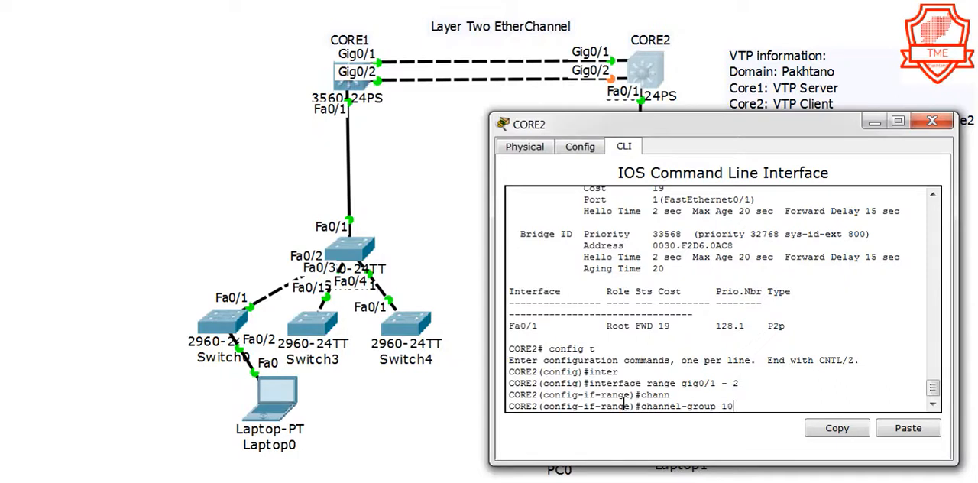
pyautogui.write('mode')
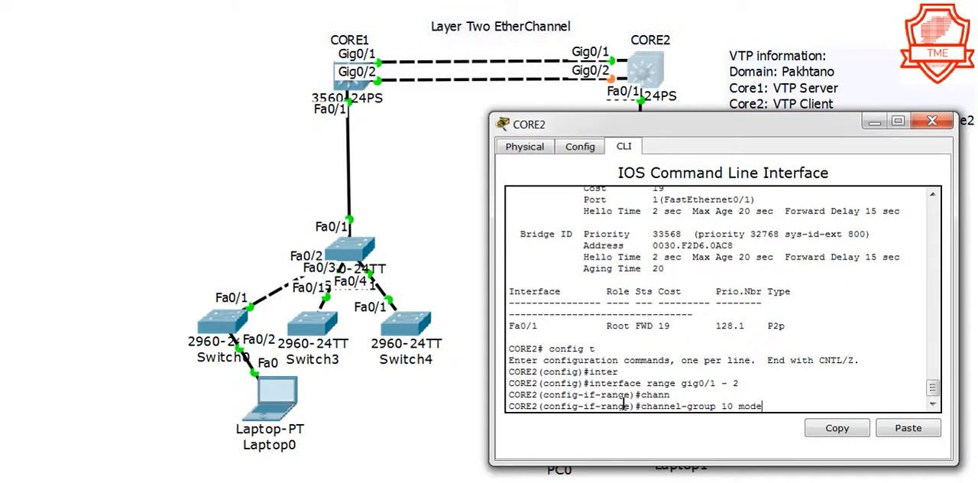
pyautogui.write('active')
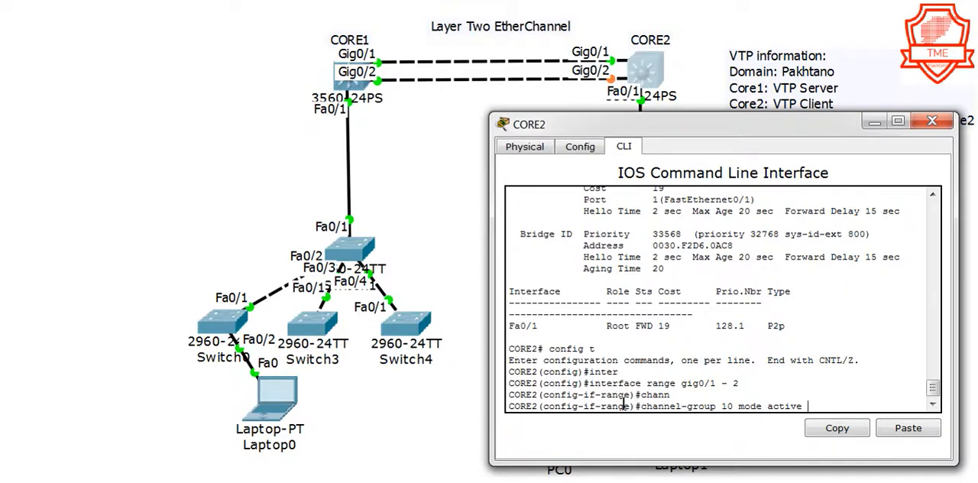
pyautogui.write('?')
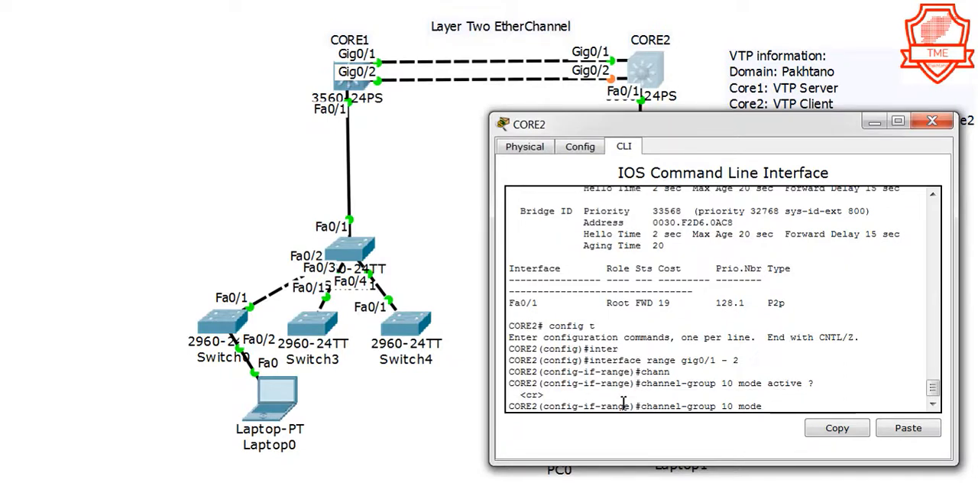
pyautogui.write('?')
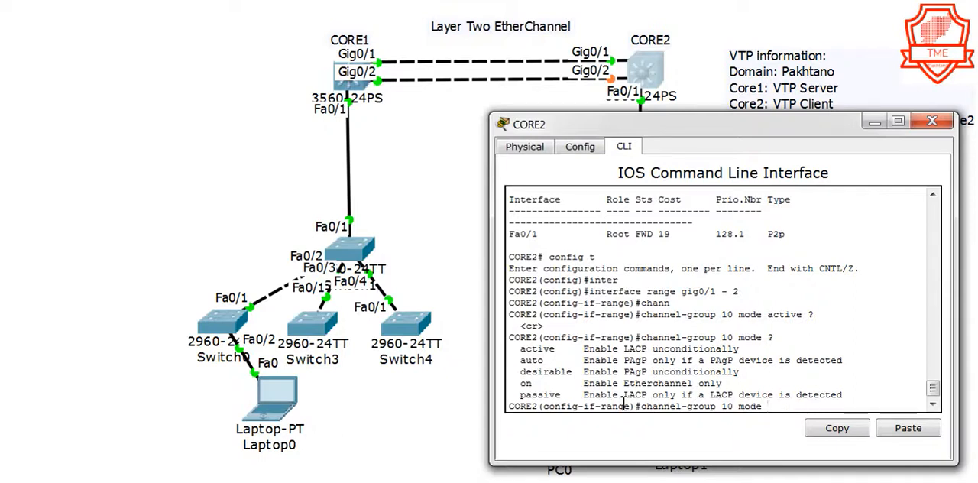
pyautogui.write('active')
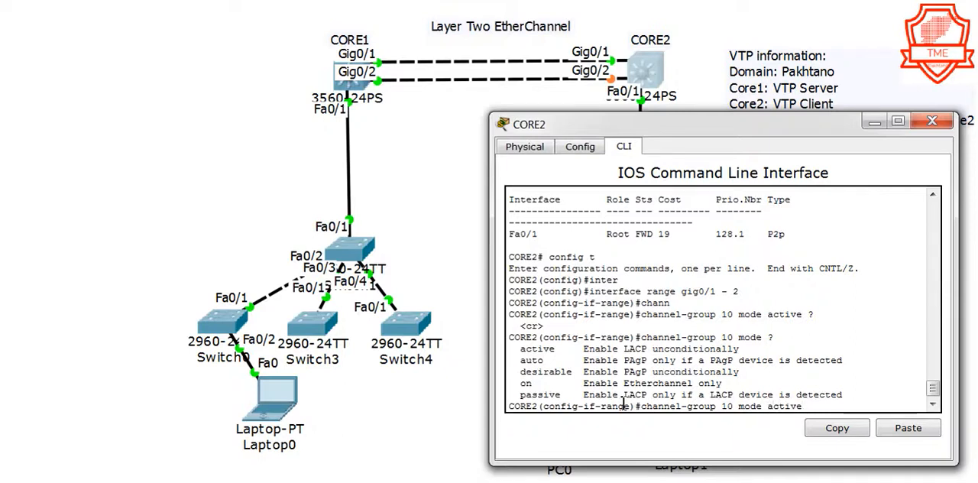
pyautogui.press('BackSpace')
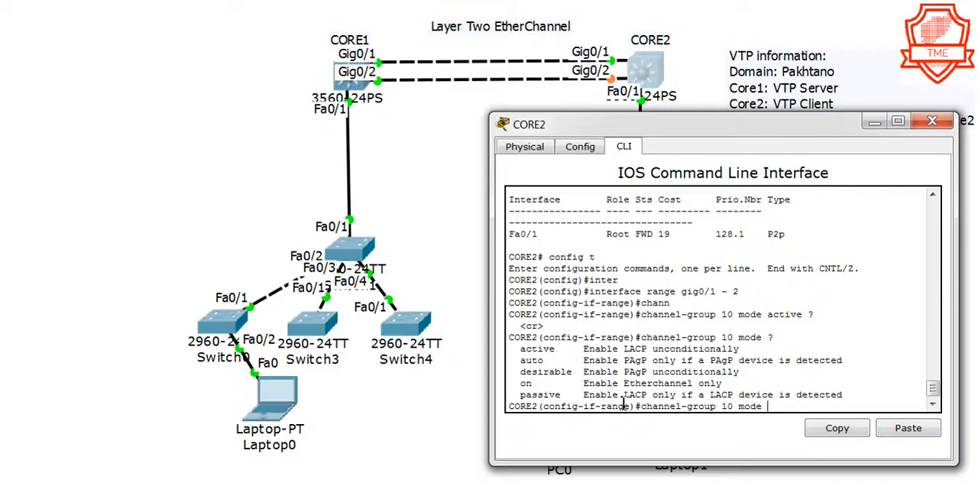
pyautogui.write('desirable')
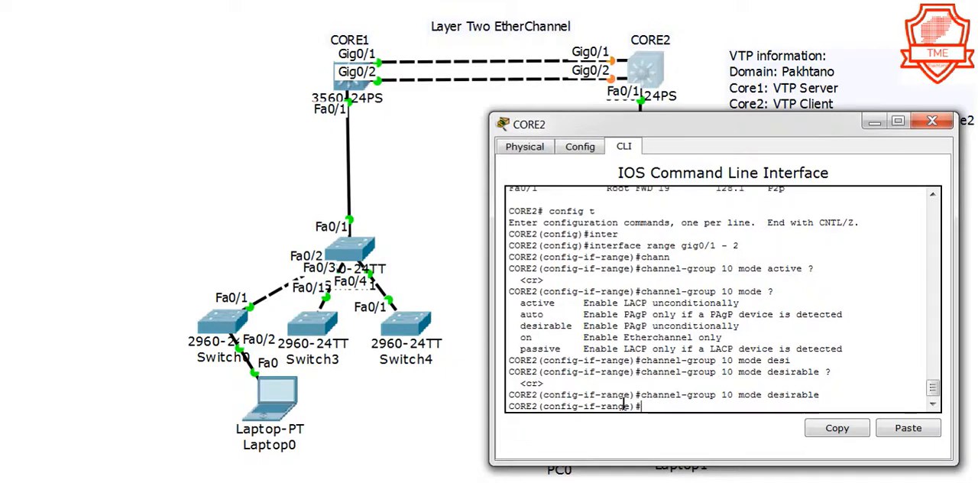
# Apply channel-group 10 mode desirable creating Port-channel 10, save with wr, and close CORE2's window.
pyautogui.press('enter')
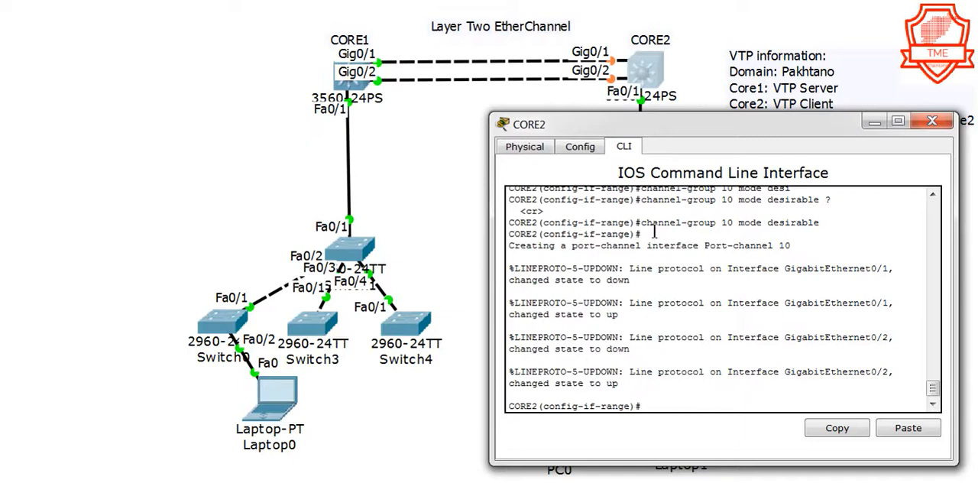
pyautogui.moveTo(730, 321)
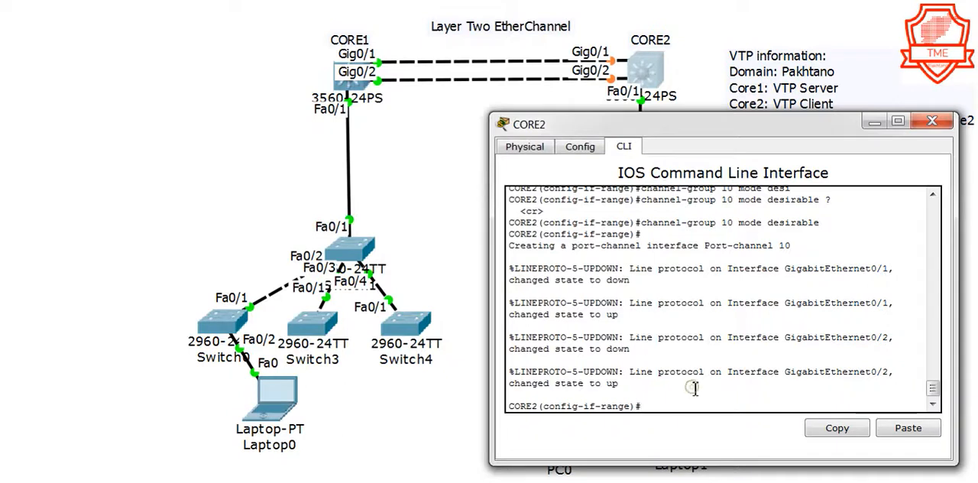
pyautogui.write('exit')
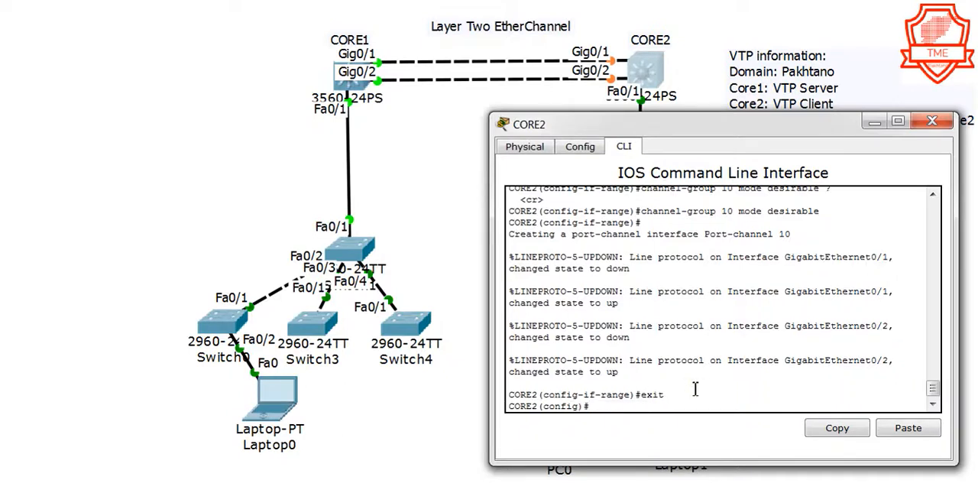
pyautogui.write('exit')
pyautogui.write('wr')
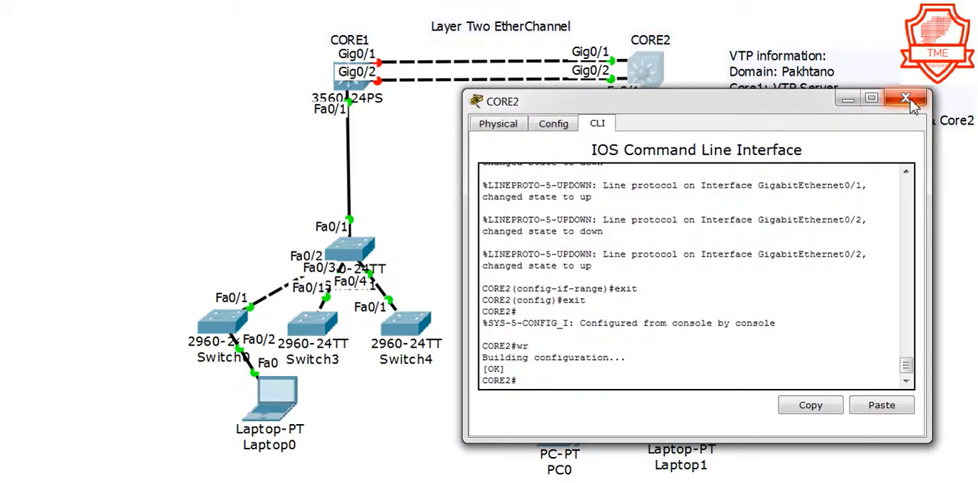
pyautogui.click(908, 100)
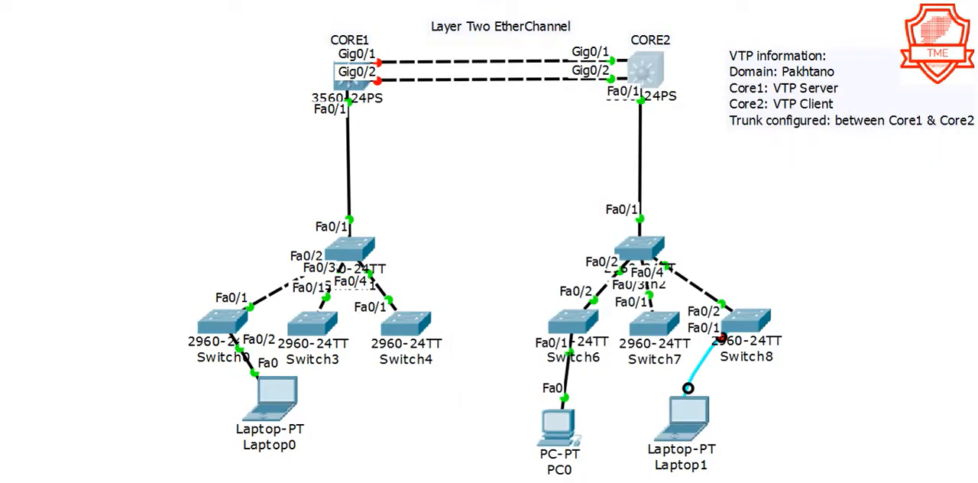
pyautogui.moveTo(716, 76)
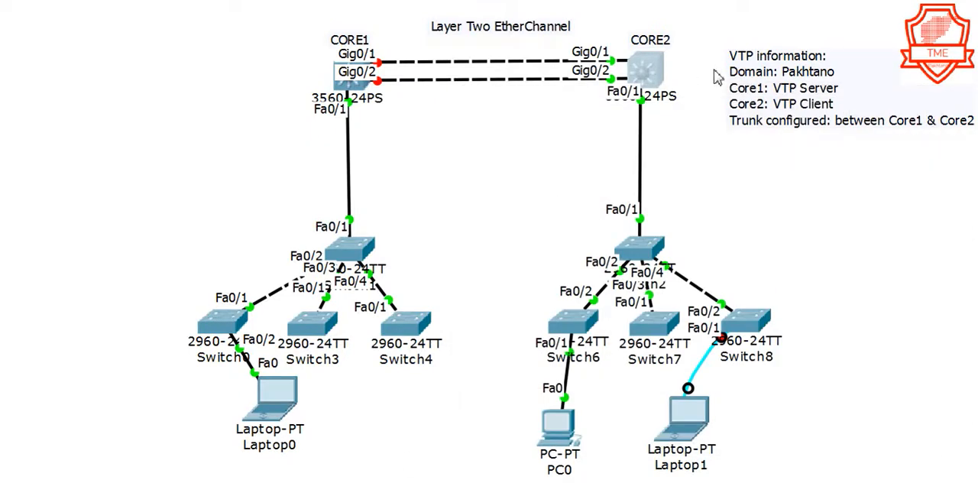
pyautogui.moveTo(349, 180)
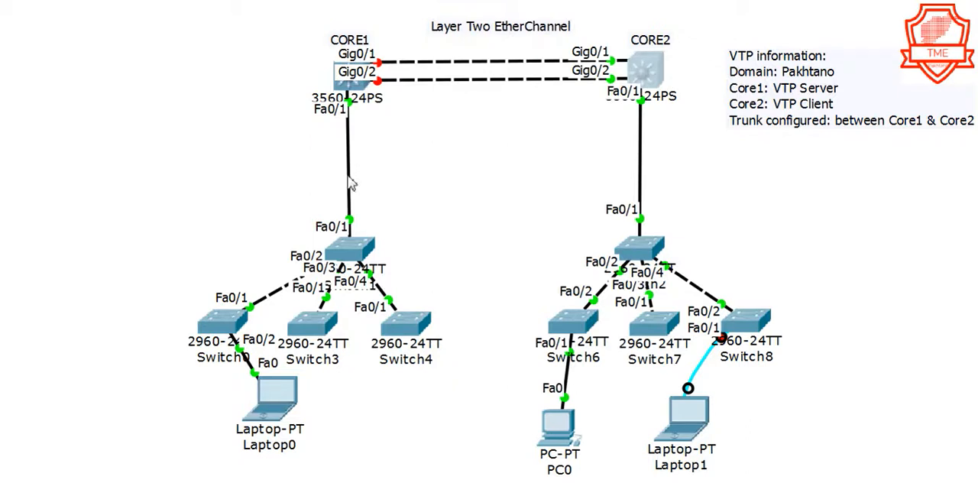
# Open CORE1's device window at its privileged command-line prompt.
pyautogui.click(350, 73)
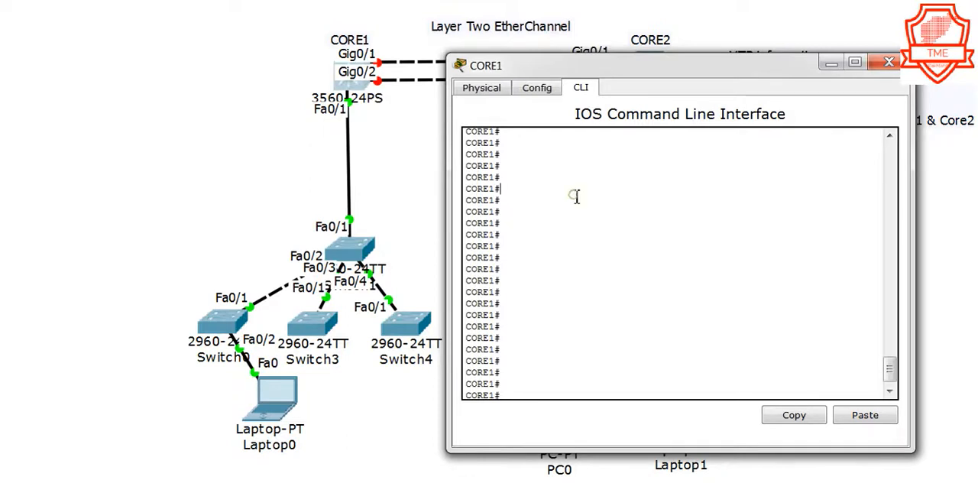
# Enter global configuration on CORE1 and select interface range g0/1-2.
pyautogui.write('config t')
pyautogui.write('int')
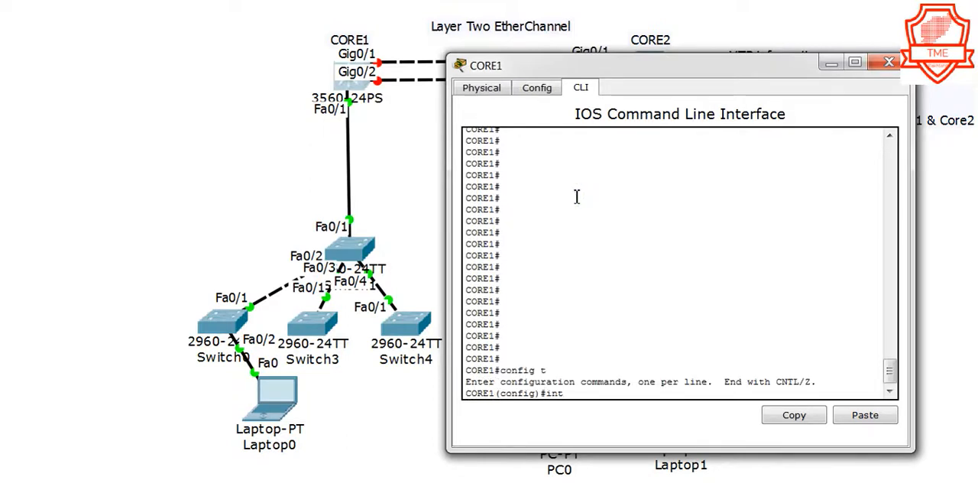
pyautogui.write('gig')
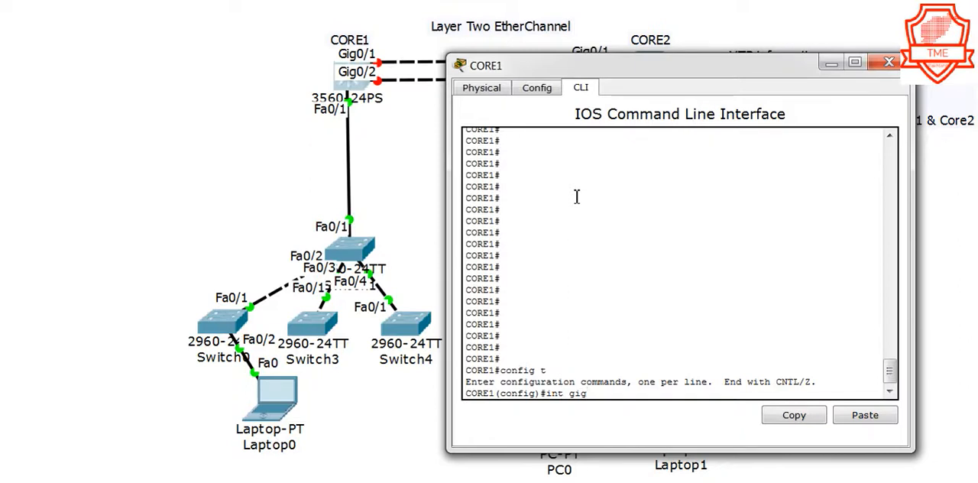
pyautogui.write('range -')
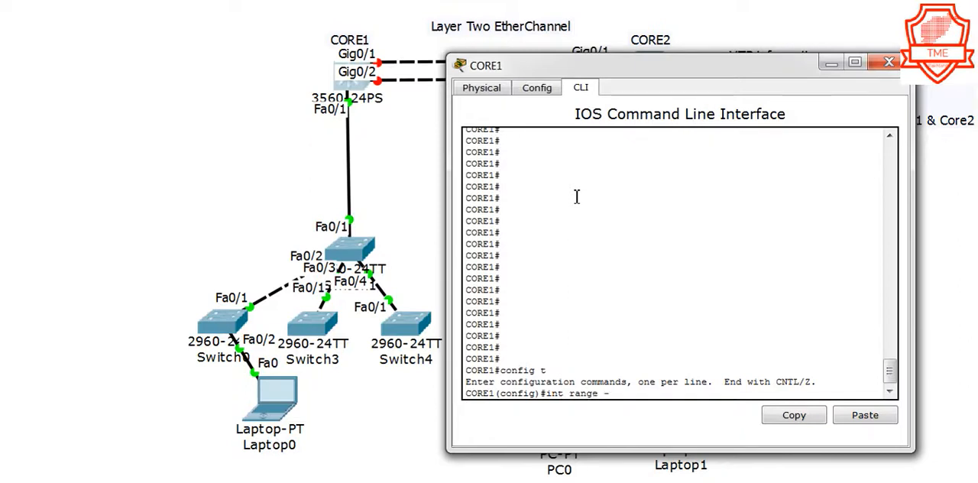
pyautogui.write('g0/1')
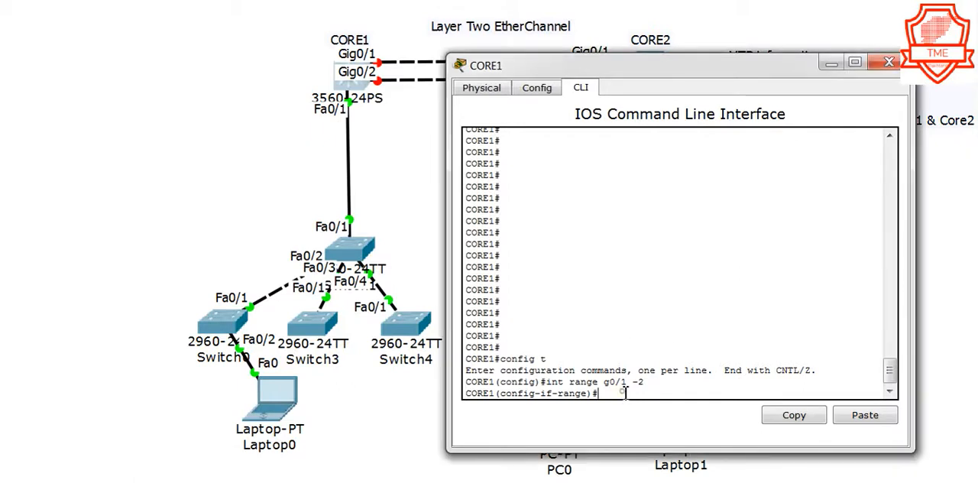
# Apply channel-group 10 mode active (LACP) to the range and leave configuration mode.
pyautogui.write('ch')
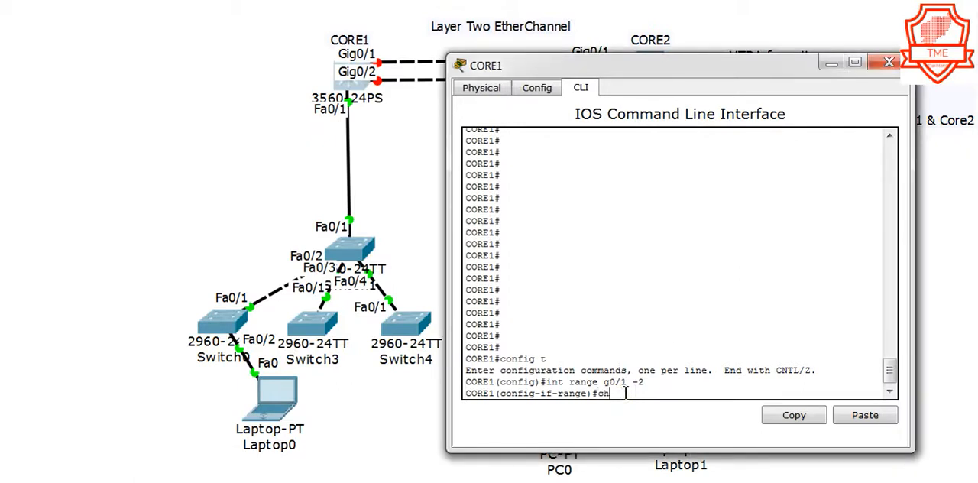
pyautogui.write('anne')
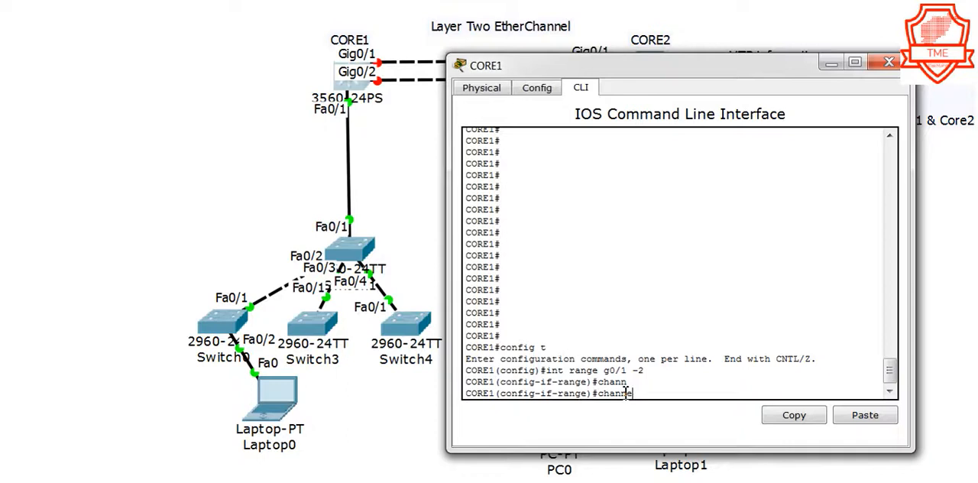
pyautogui.write('el-grou')
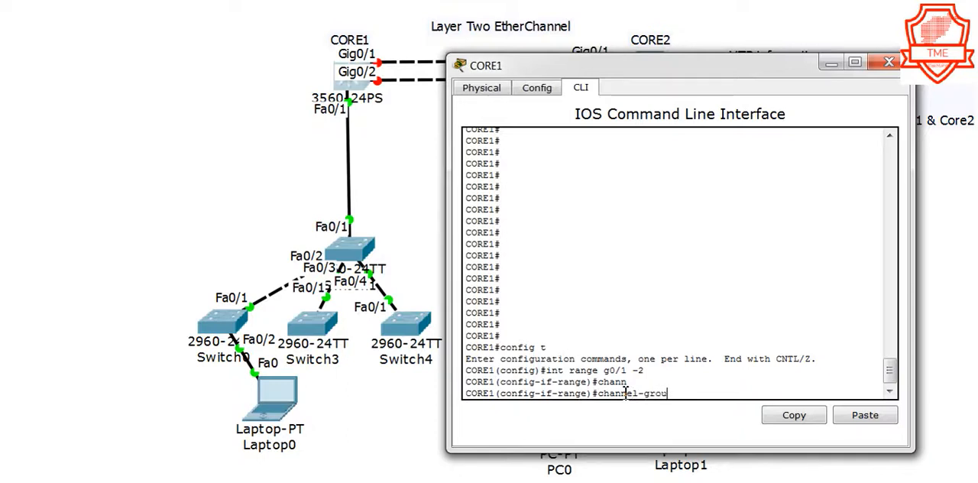
pyautogui.write('p')
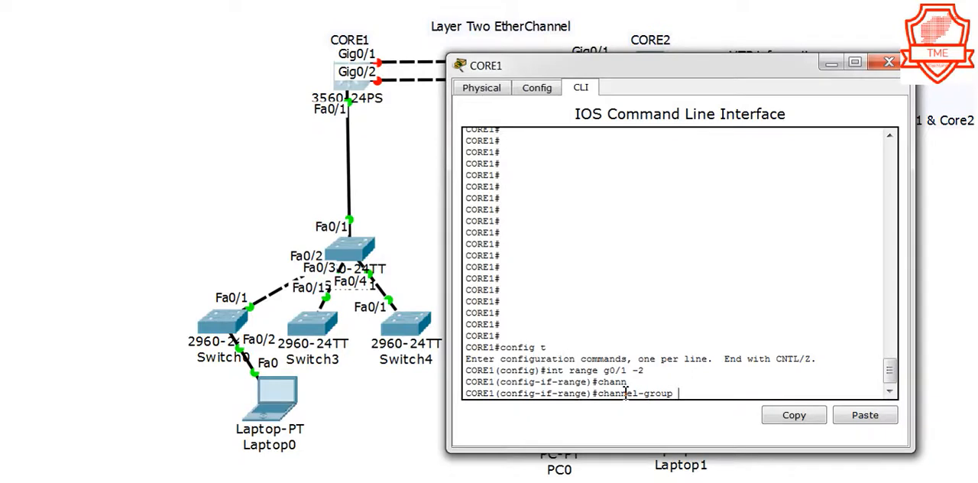
pyautogui.write('10 m')
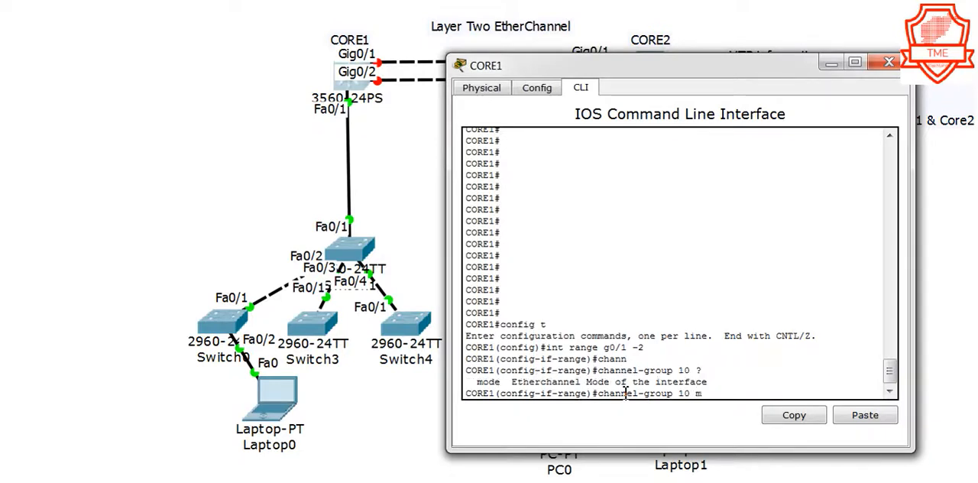
pyautogui.write('ode ?')
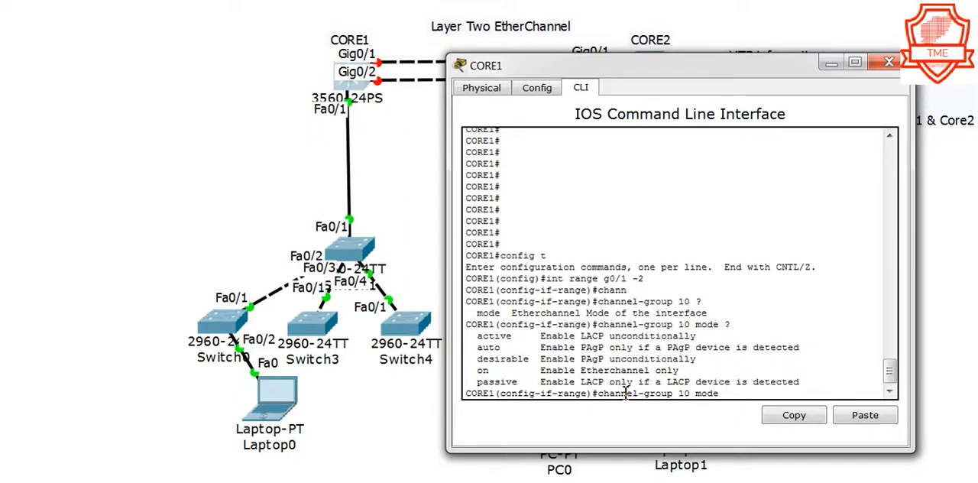
pyautogui.write('active')
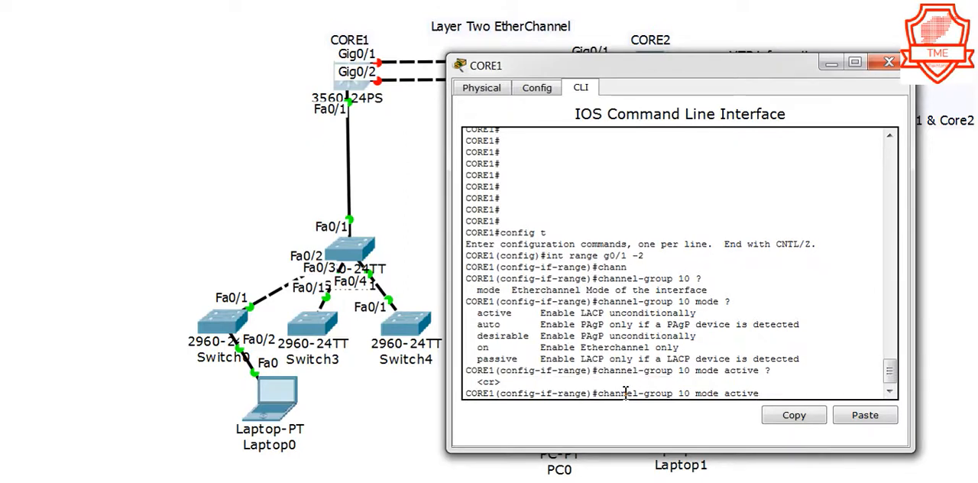
pyautogui.press('enter')
pyautogui.write('exi')
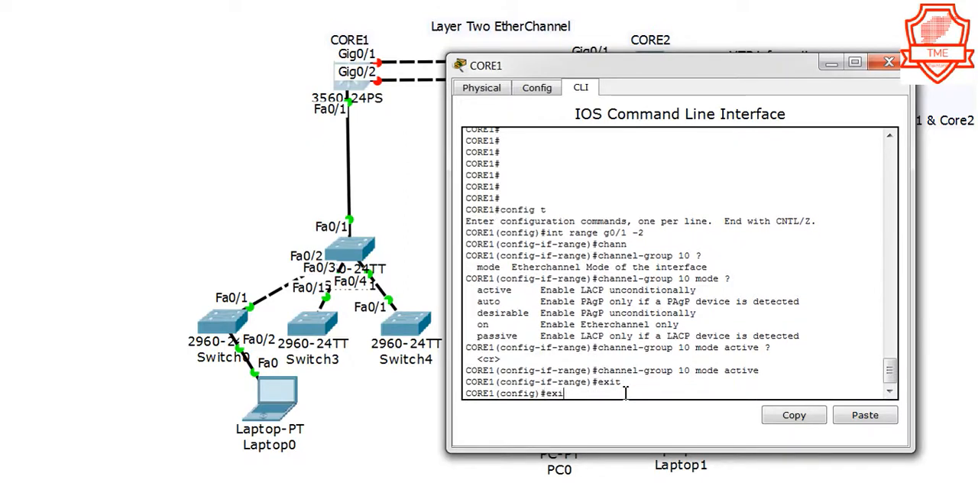
pyautogui.press('enter')
pyautogui.write('wr')
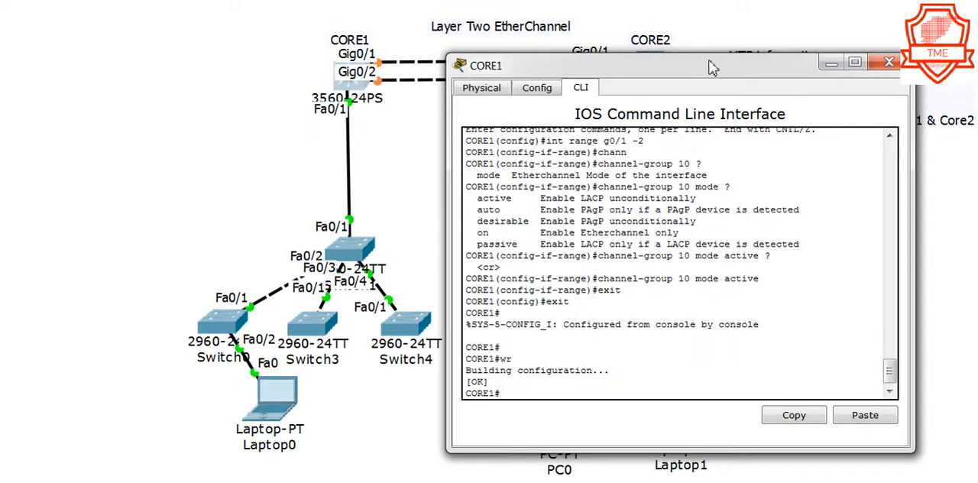
# Close CORE1's command-line window, returning to the topology workspace.
pyautogui.click(889, 61)
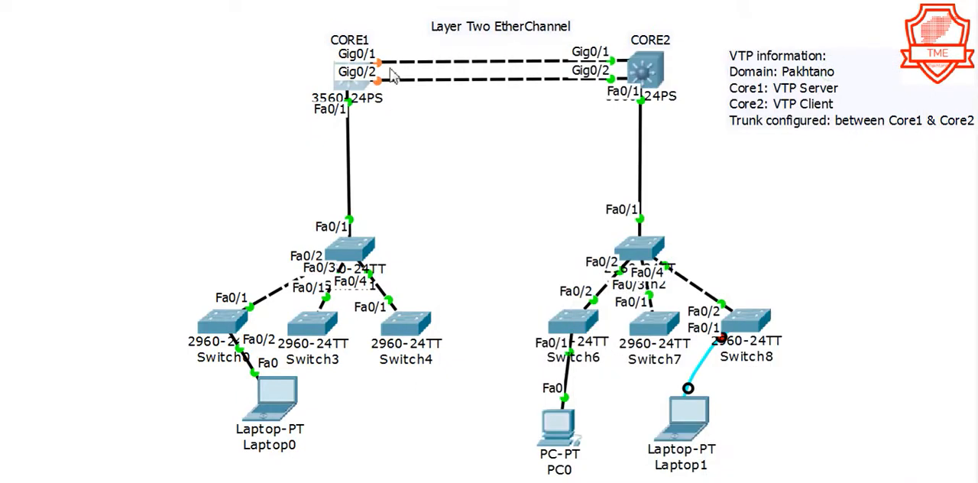
pyautogui.moveTo(616, 64)
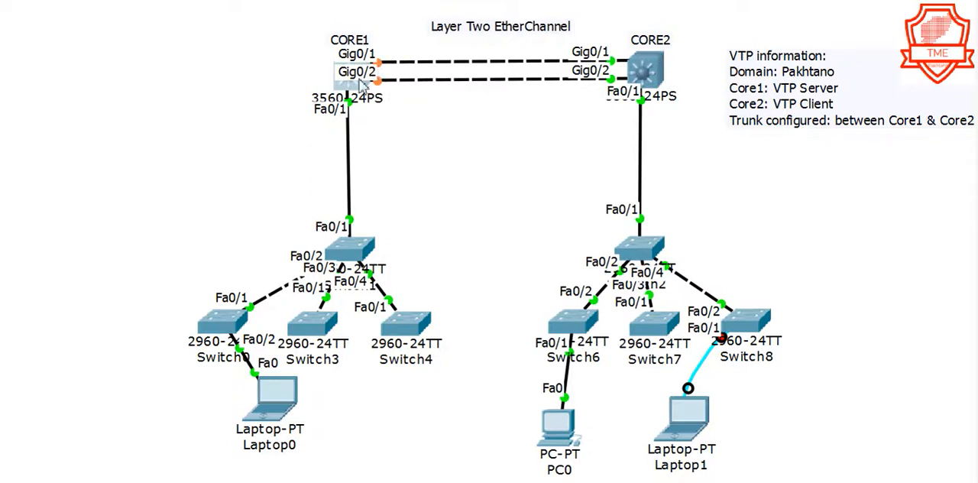
pyautogui.moveTo(510, 60)
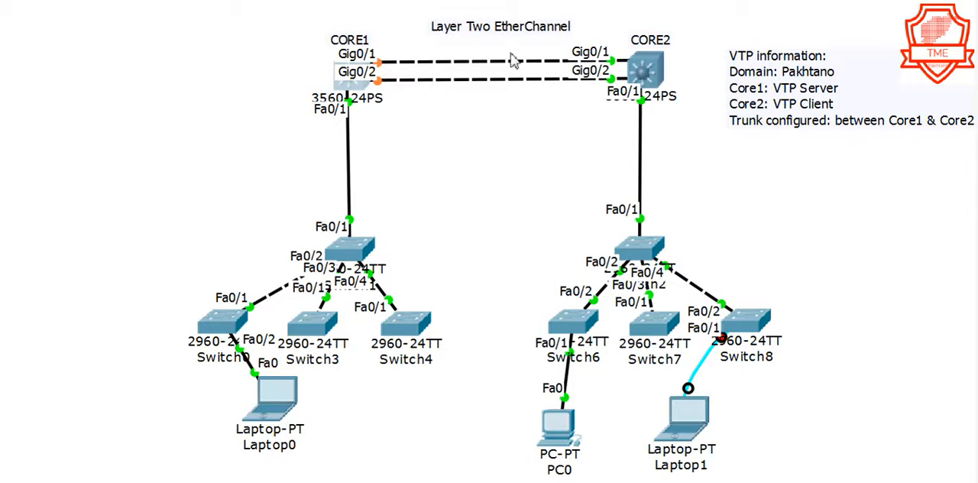
pyautogui.moveTo(795, 73)
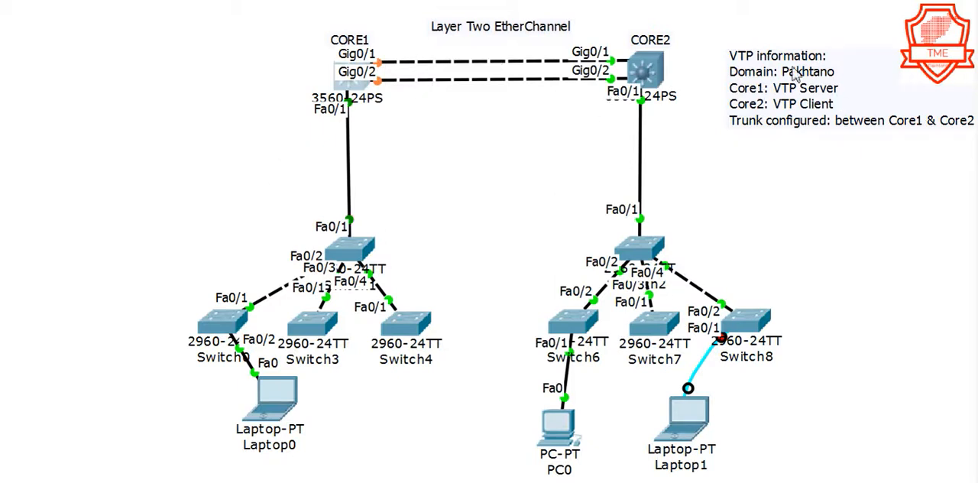
pyautogui.moveTo(820, 107)
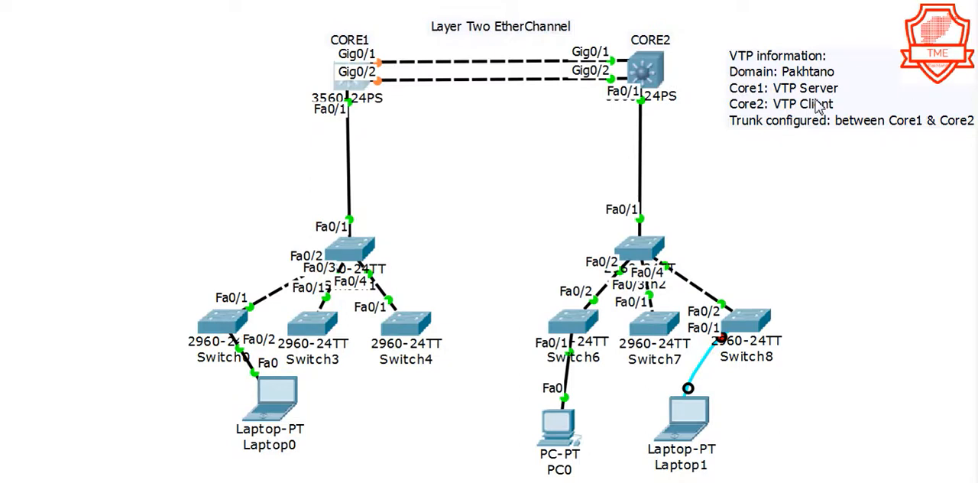
pyautogui.moveTo(740, 70)
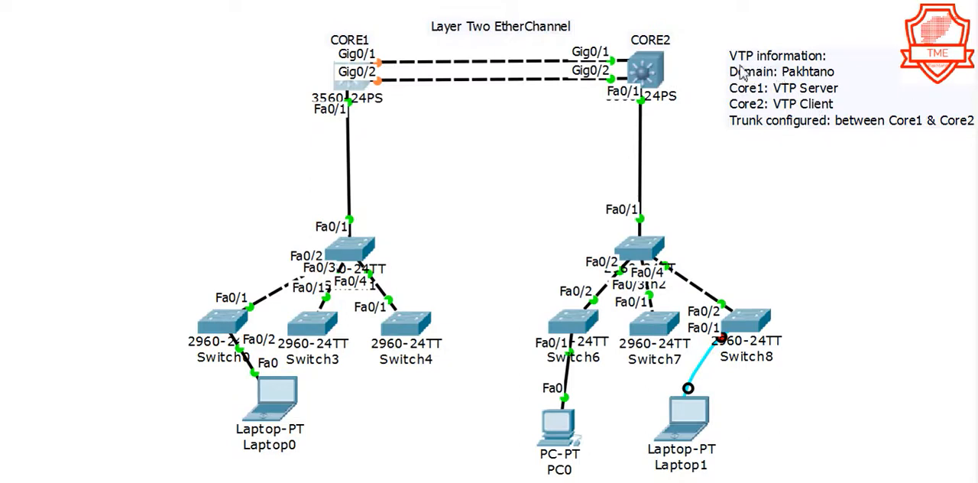
pyautogui.moveTo(728, 83)
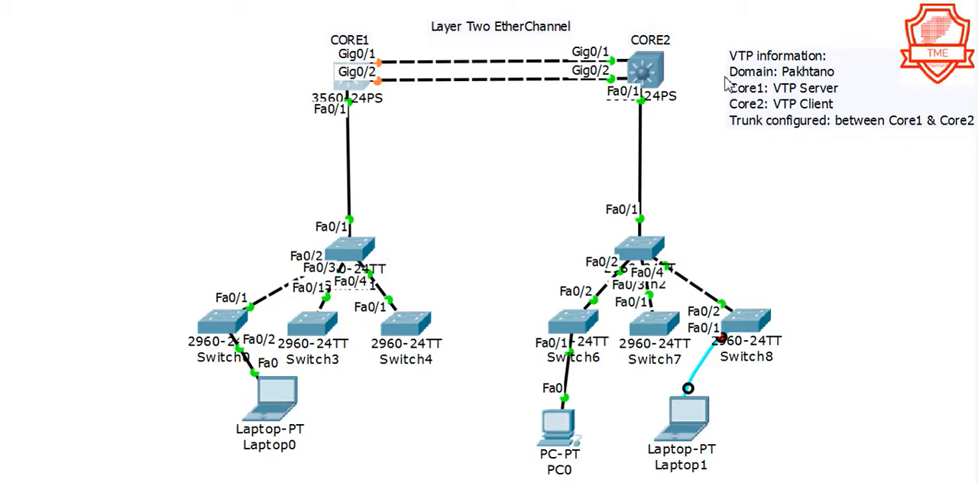
pyautogui.moveTo(816, 96)
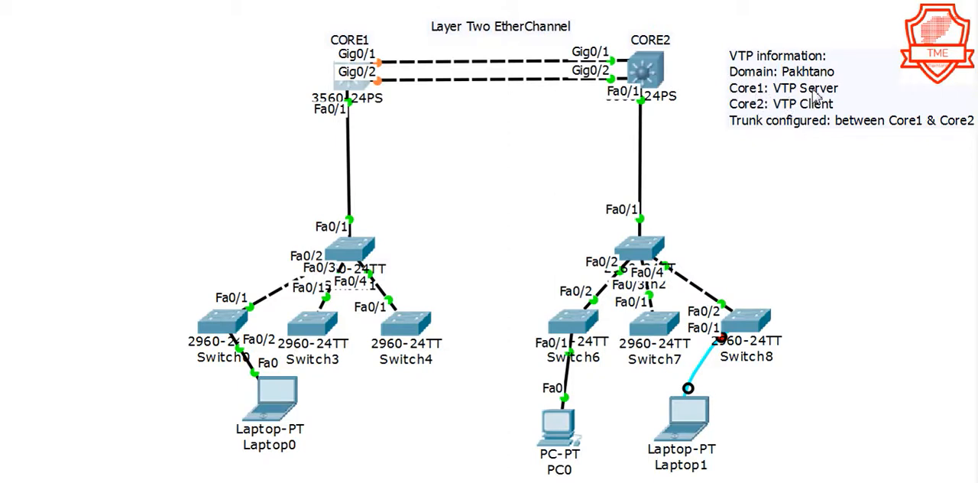
pyautogui.moveTo(703, 119)
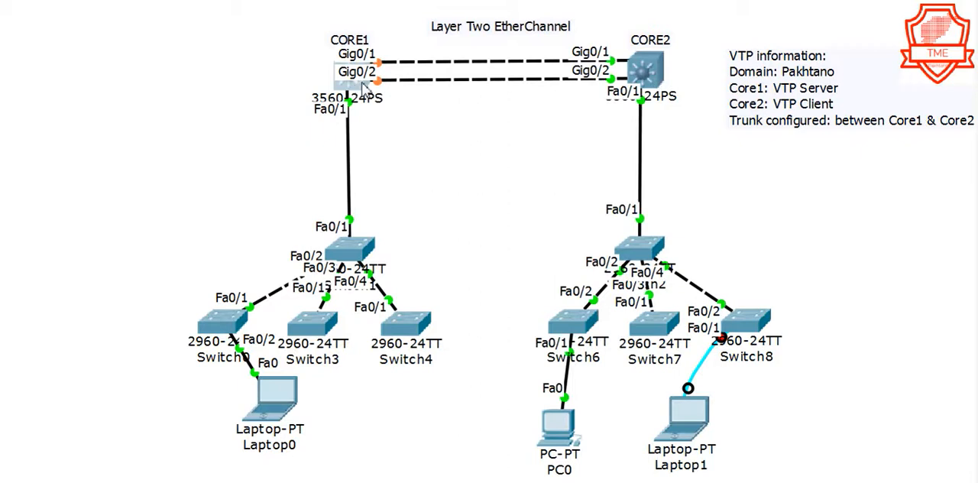
pyautogui.moveTo(821, 102)
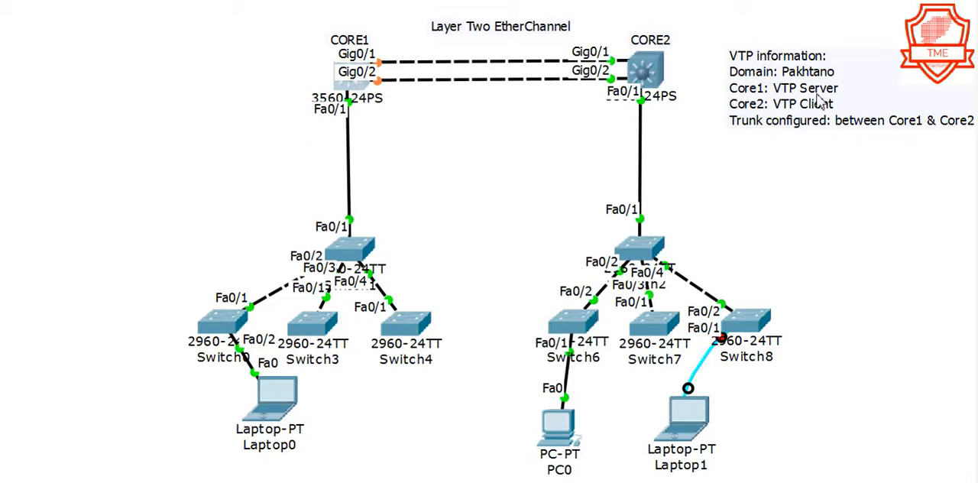
pyautogui.moveTo(359, 106)
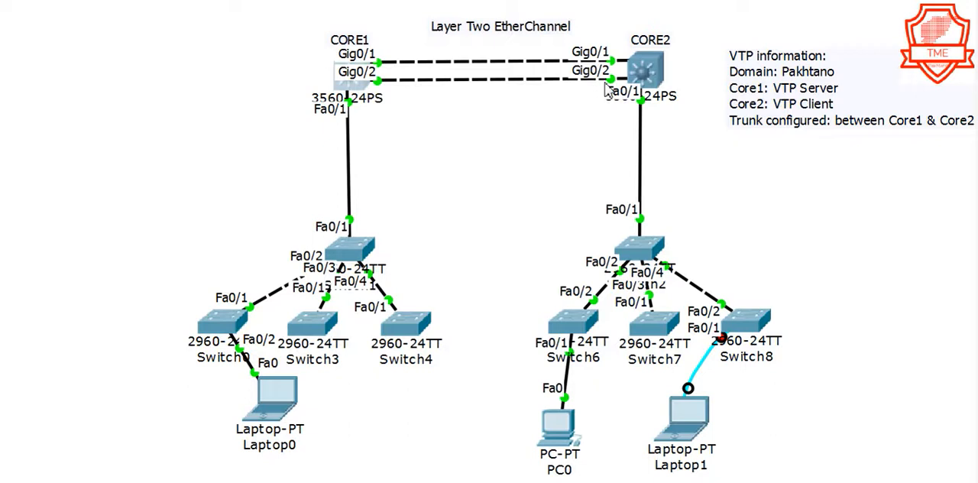
pyautogui.moveTo(278, 59)
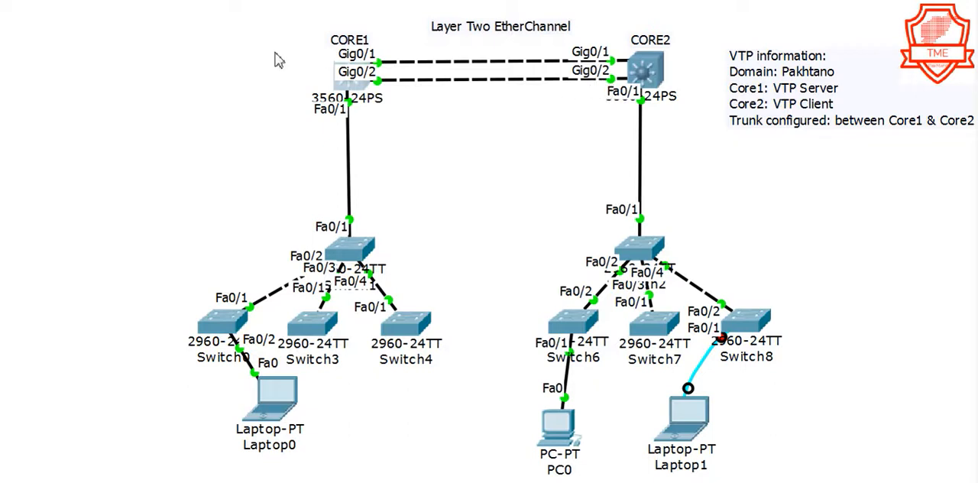
pyautogui.moveTo(443, 76)
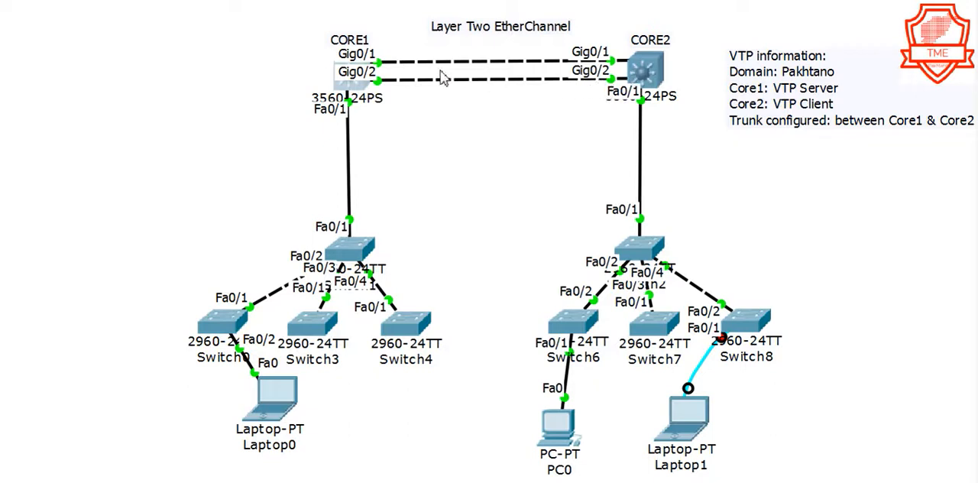
pyautogui.moveTo(612, 67)
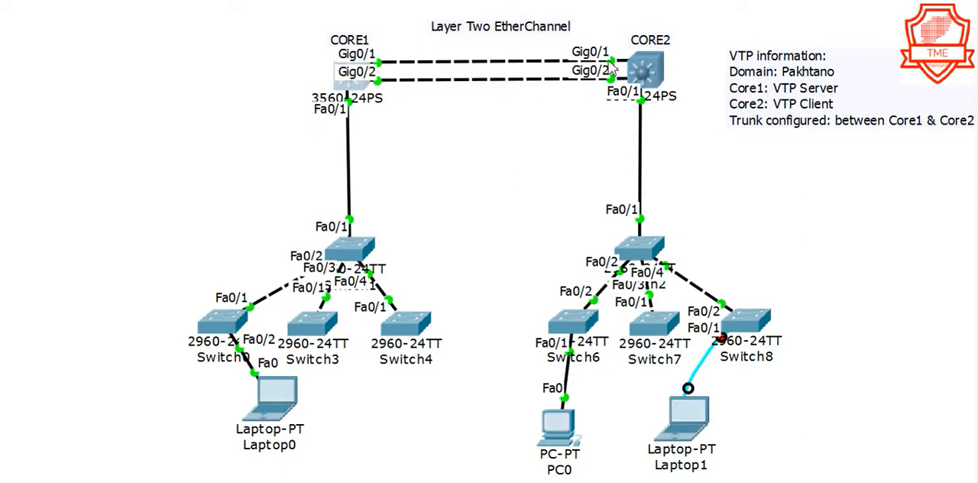
pyautogui.moveTo(563, 99)
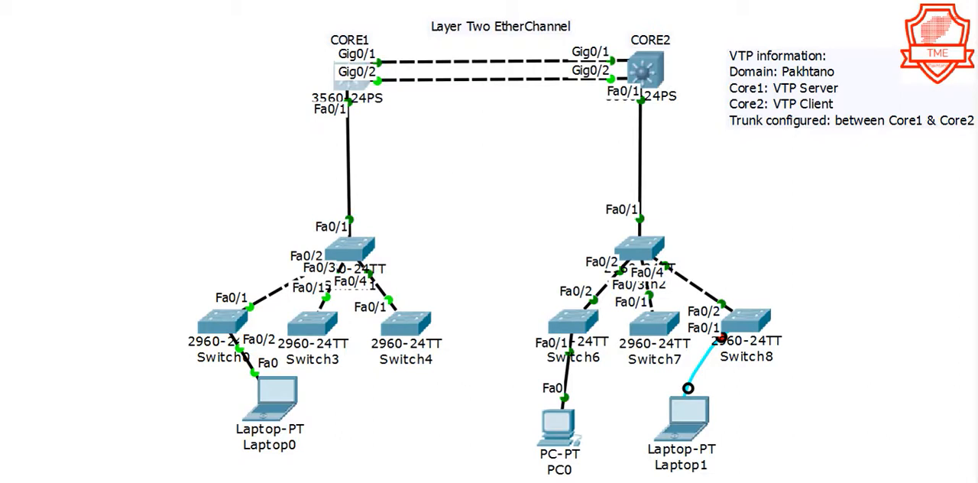
pyautogui.moveTo(489, 168)
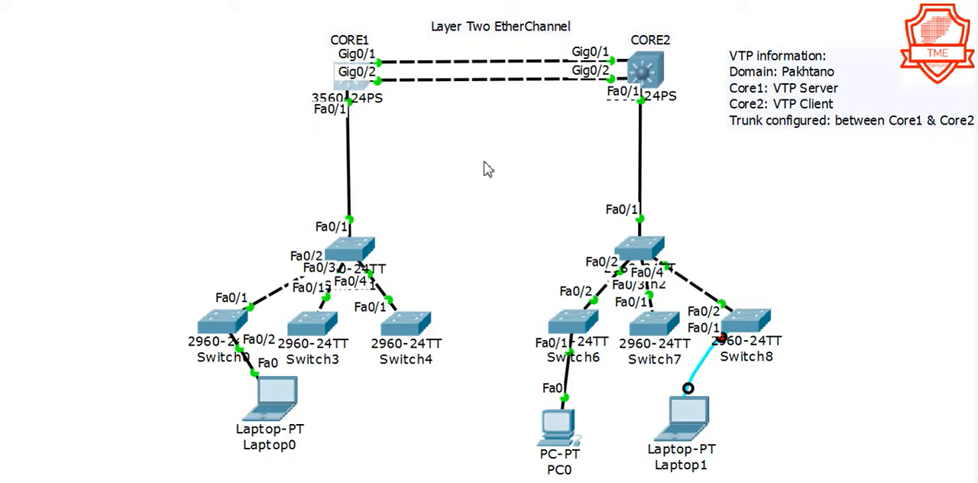
pyautogui.moveTo(703, 159)
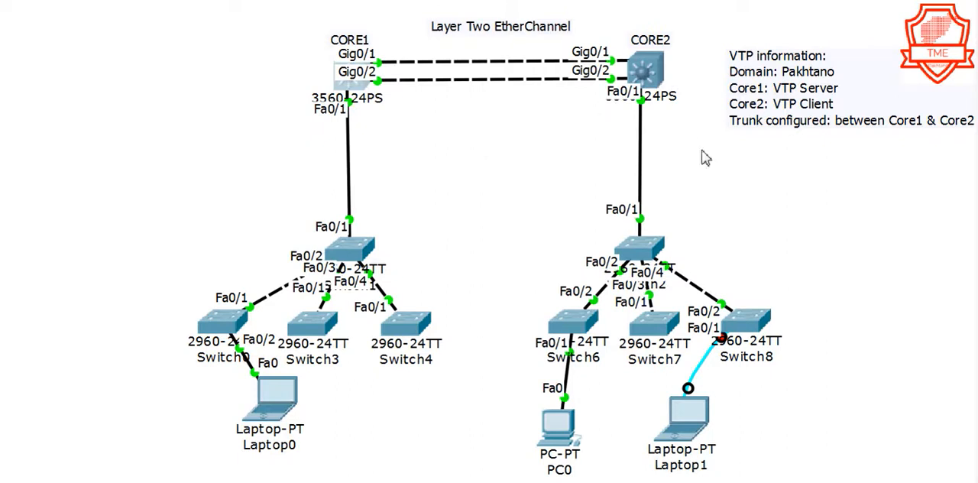
pyautogui.moveTo(498, 241)
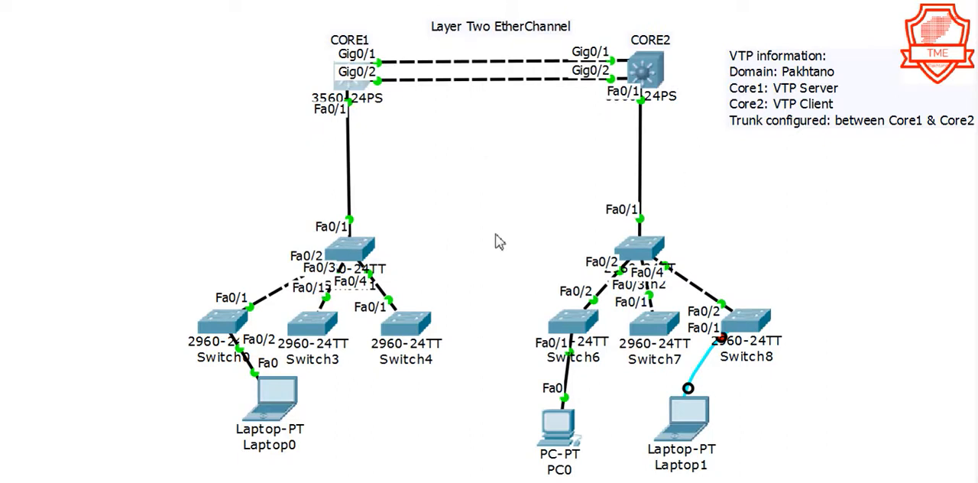